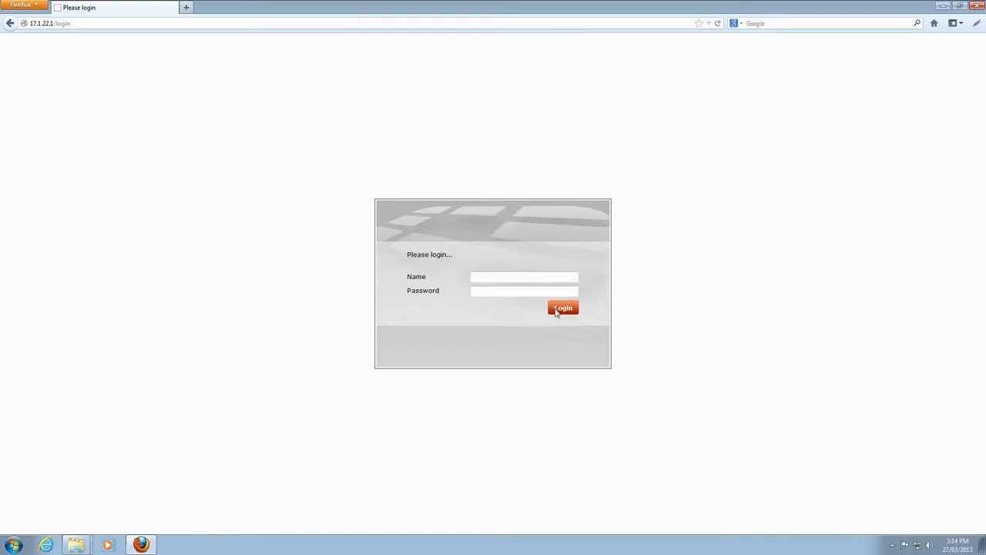
- Log in to the FortiWiFi 60C as admin and reach the dashboard
type("admin")
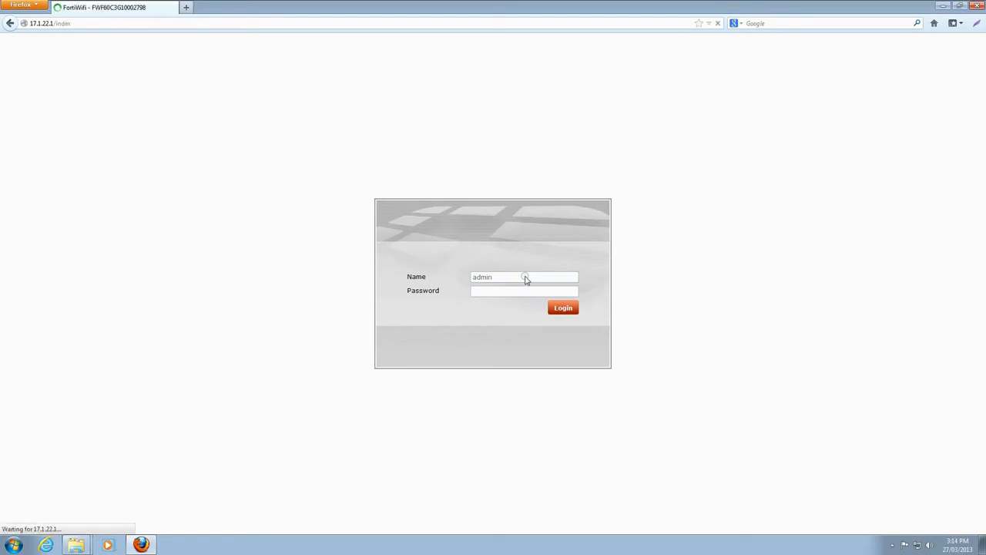
left_click(562, 308)
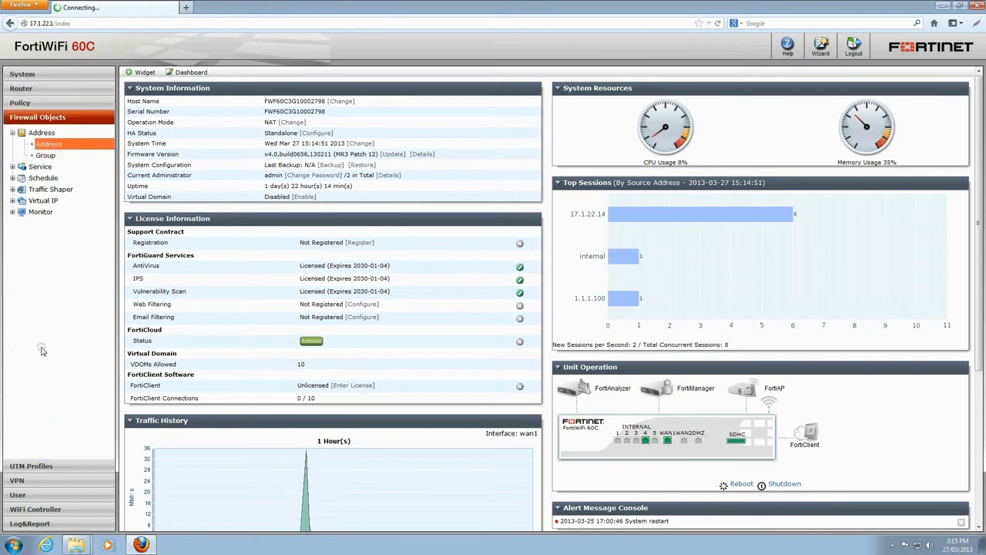
- Create the address object 192.168.2-network for subnet 192.168.2.0/24
left_click(50, 144)
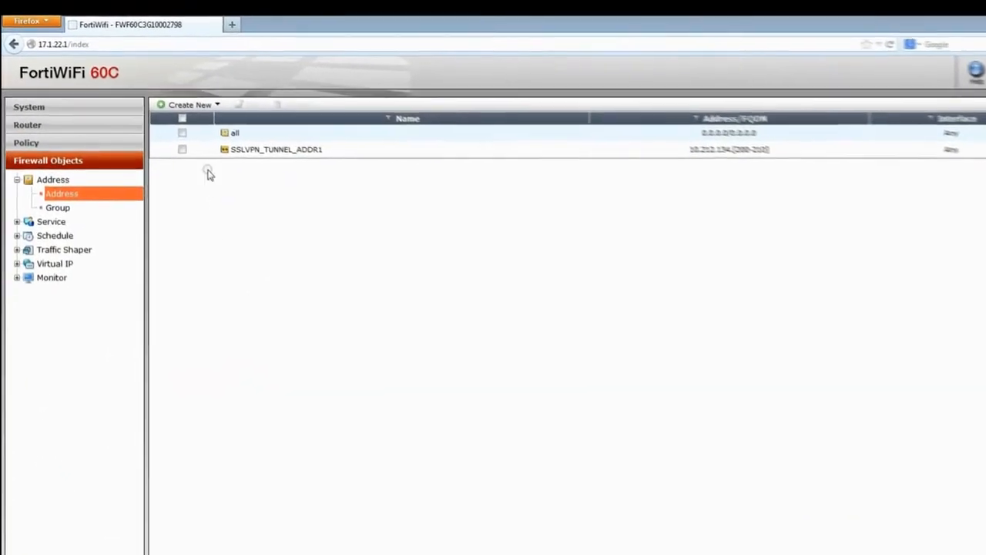
left_click(190, 104)
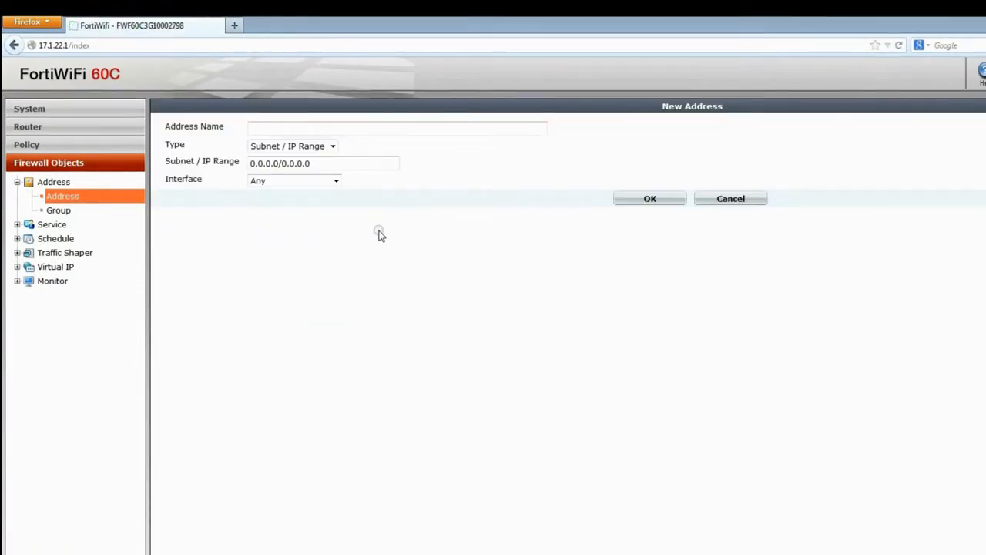
type("192.168.2.0/24")
type("192.168.2-network")
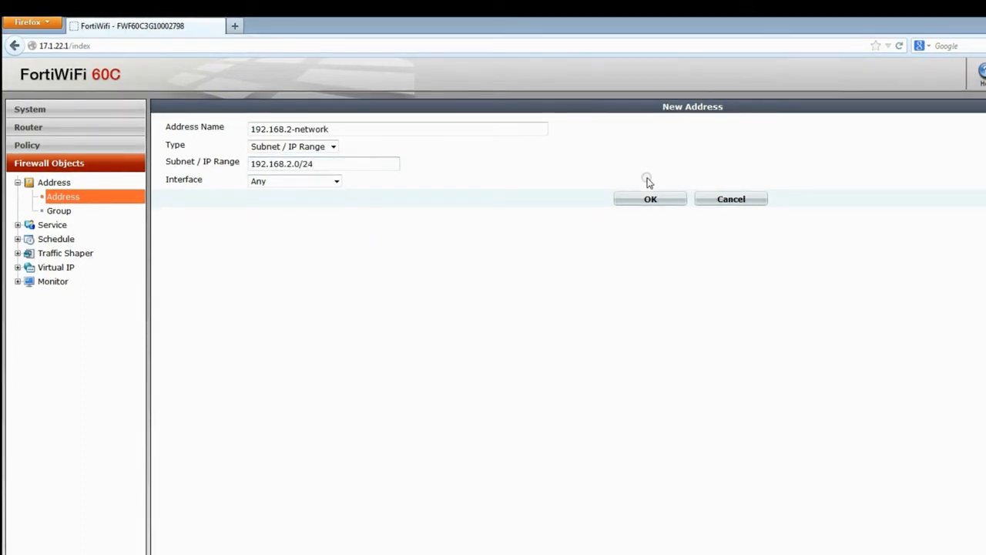
left_click(650, 199)
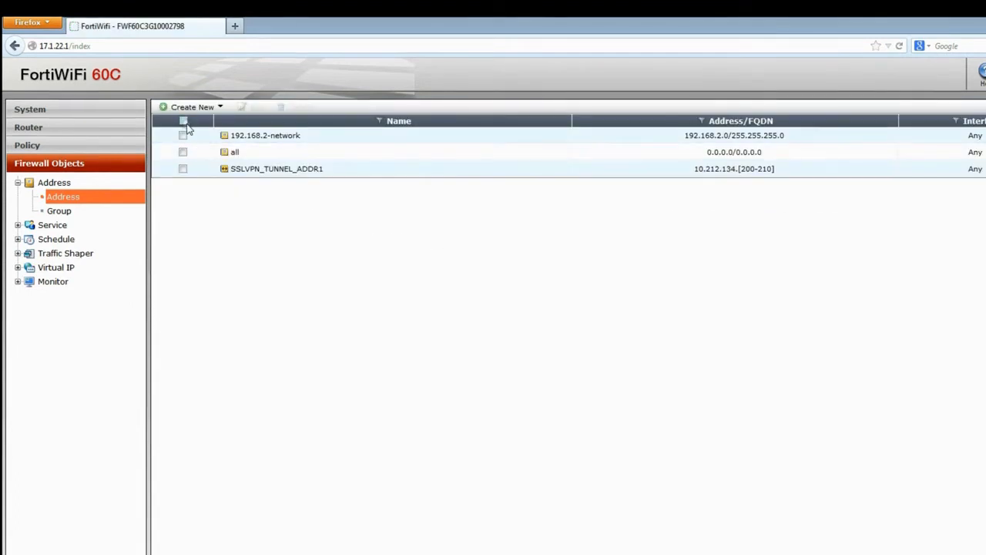
- Create the address object 172.16.78-network for subnet 172.16.78.0/24
left_click(191, 106)
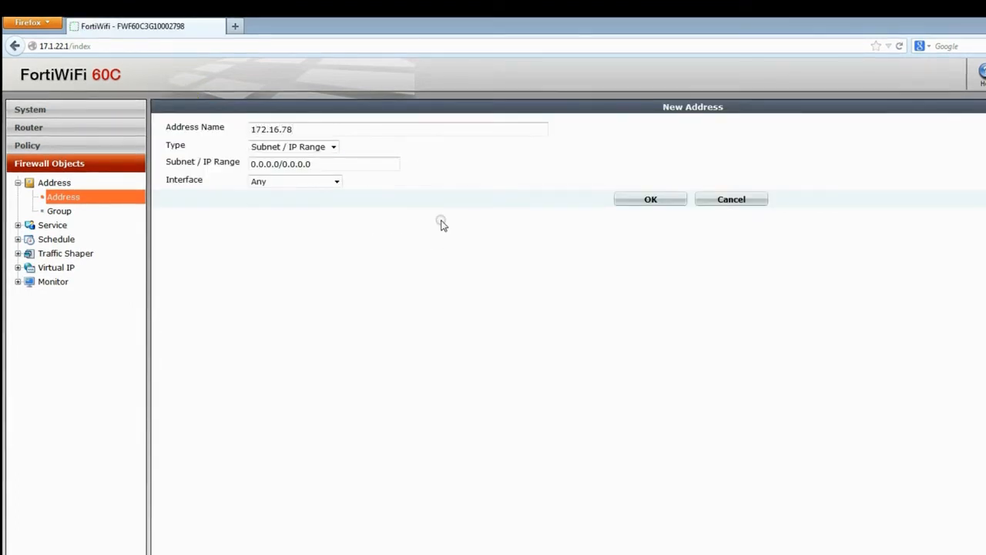
type("172.16.78.0")
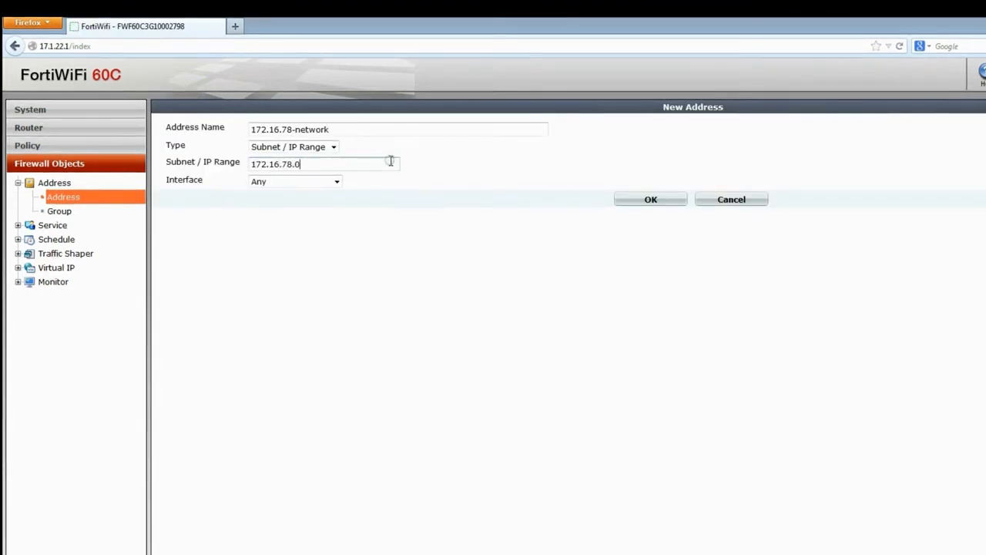
left_click(650, 199)
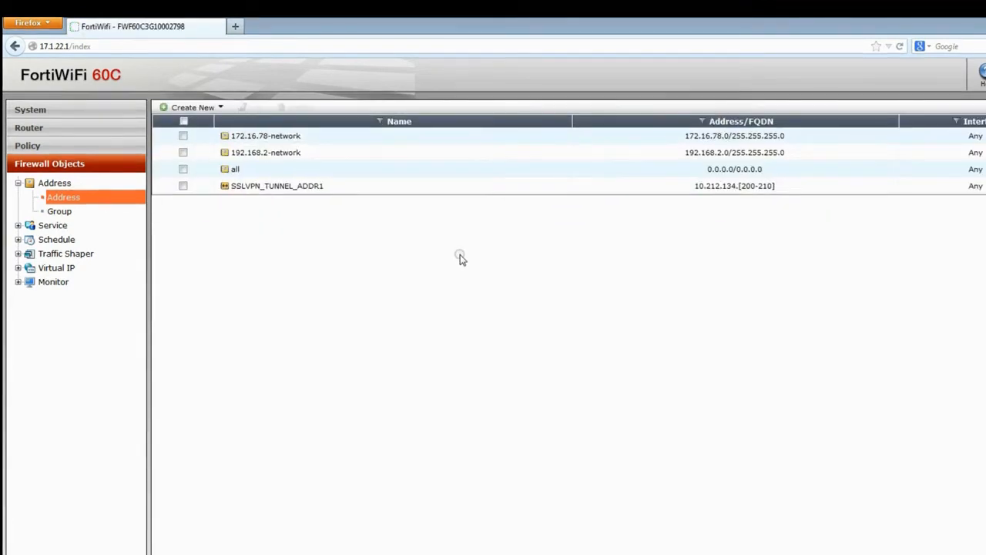
- Create address group work_networks with members 172.16.78-network and 192.168.2-network
left_click(58, 211)
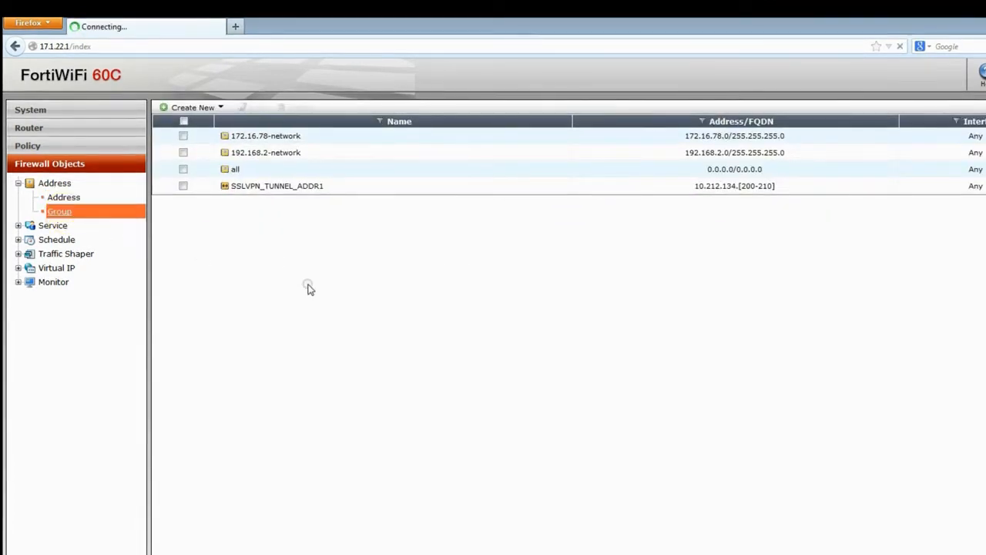
left_click(59, 211)
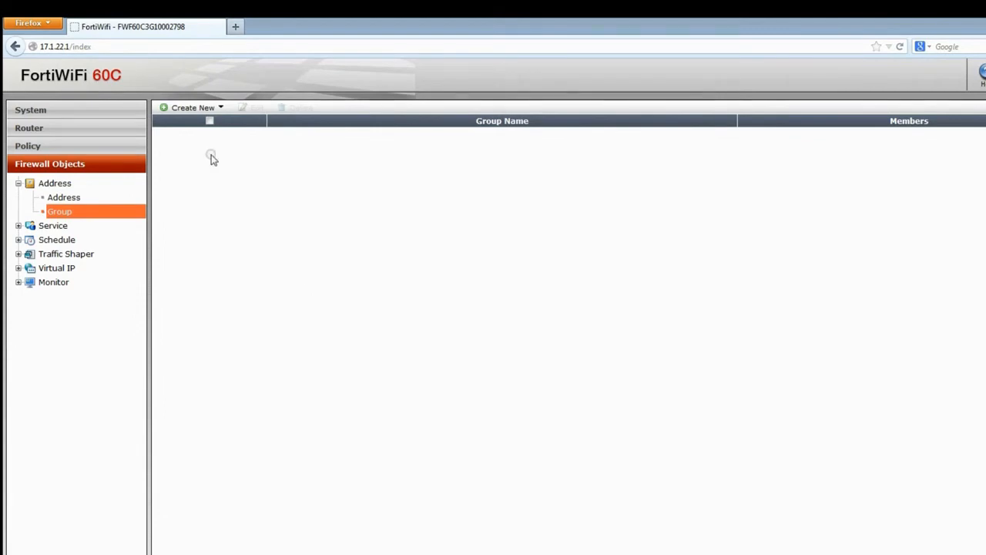
left_click(191, 107)
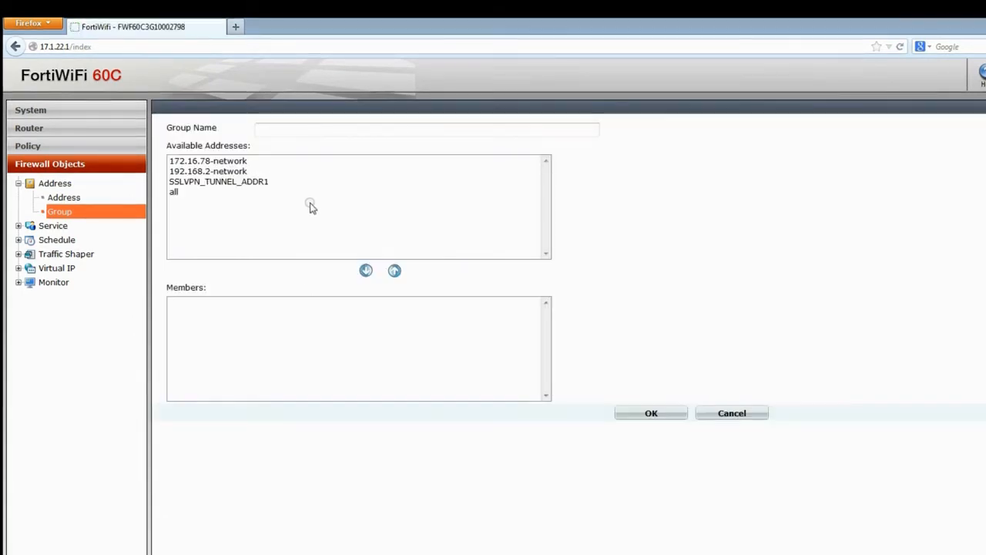
type("work_networks")
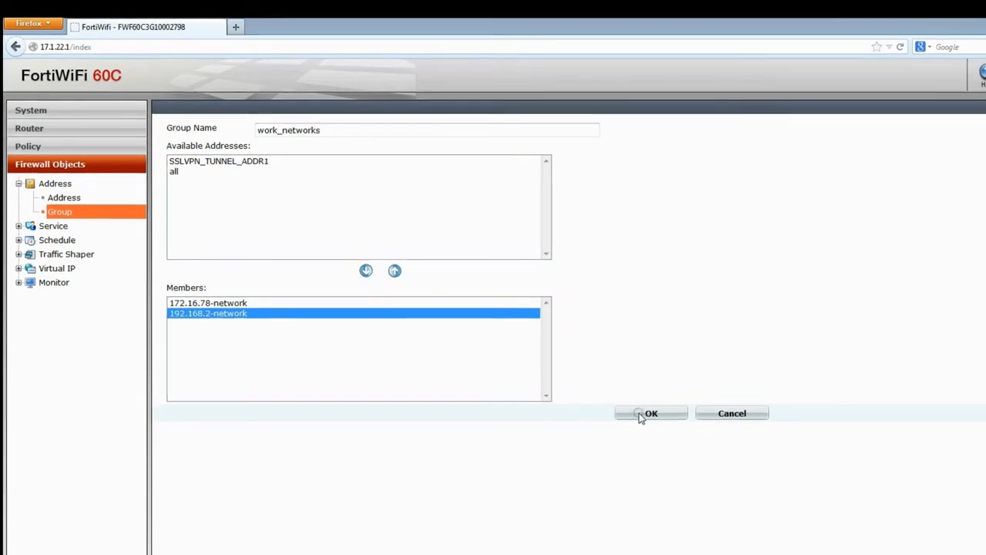
left_click(650, 413)
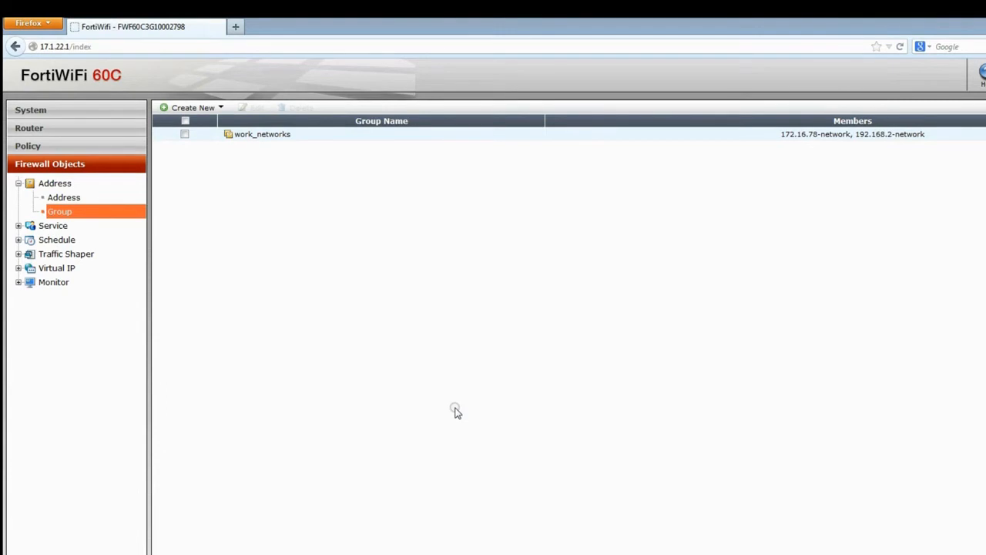
mouse_move(444, 407)
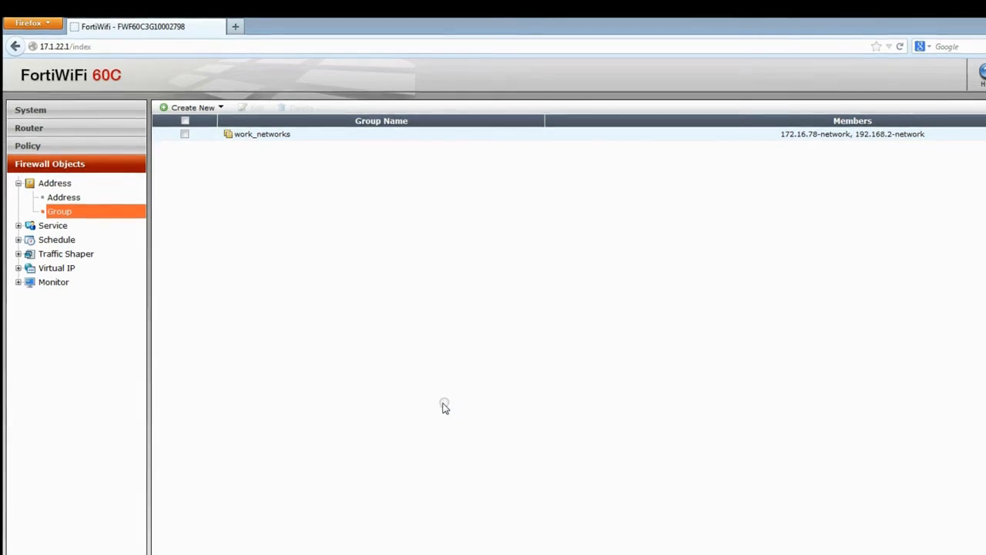
mouse_move(77, 216)
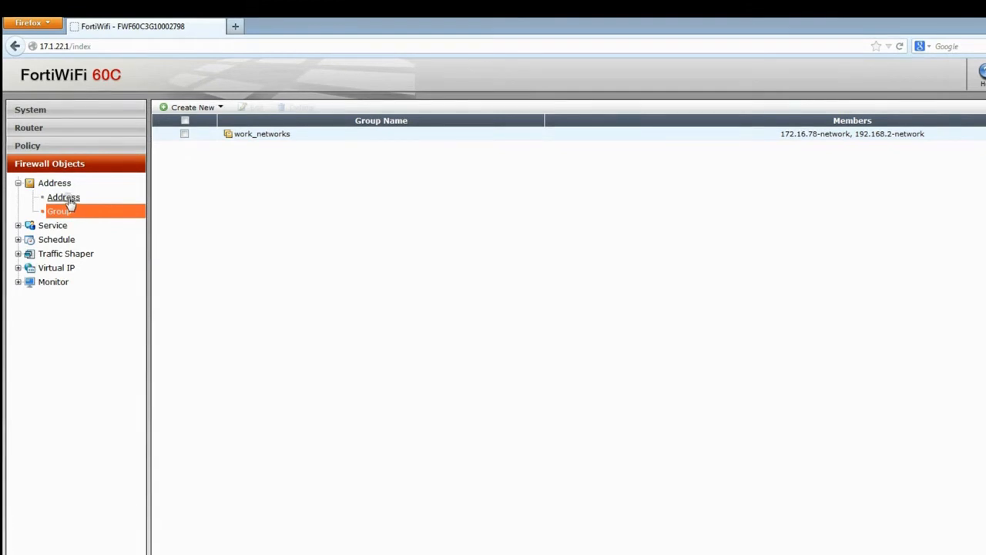
- Create address object fct_hosts as the IP range 10.1.1.100–10.1.1.200
left_click(65, 197)
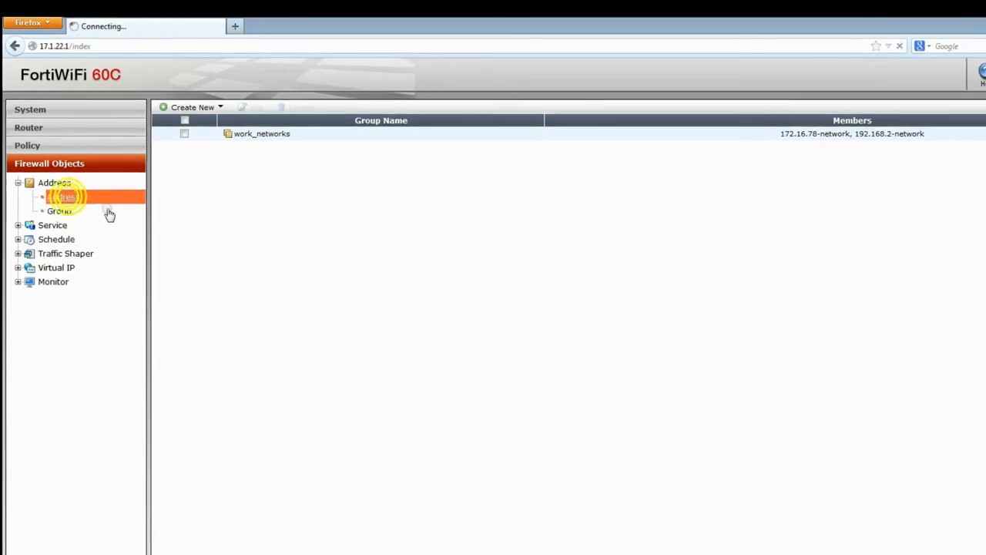
left_click(63, 197)
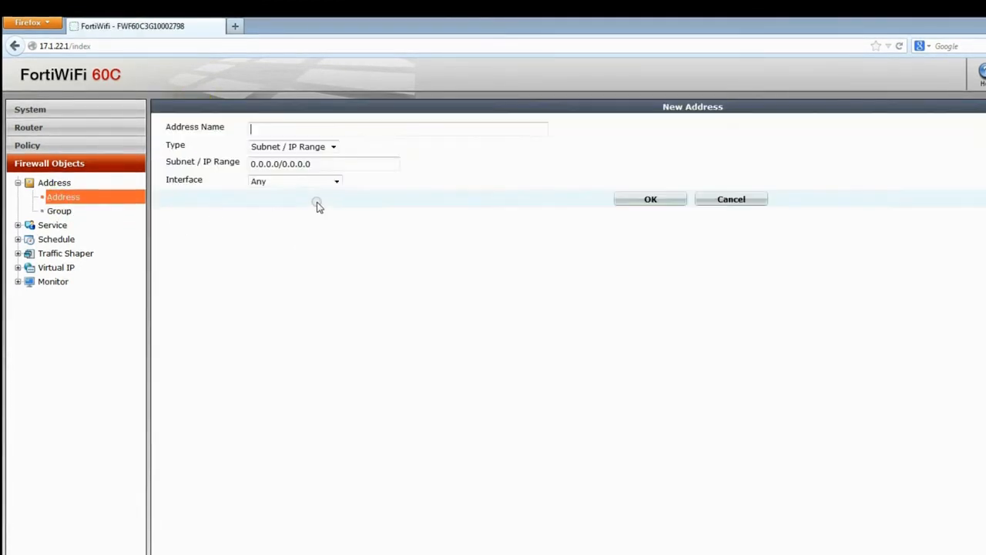
type("fct_hosts")
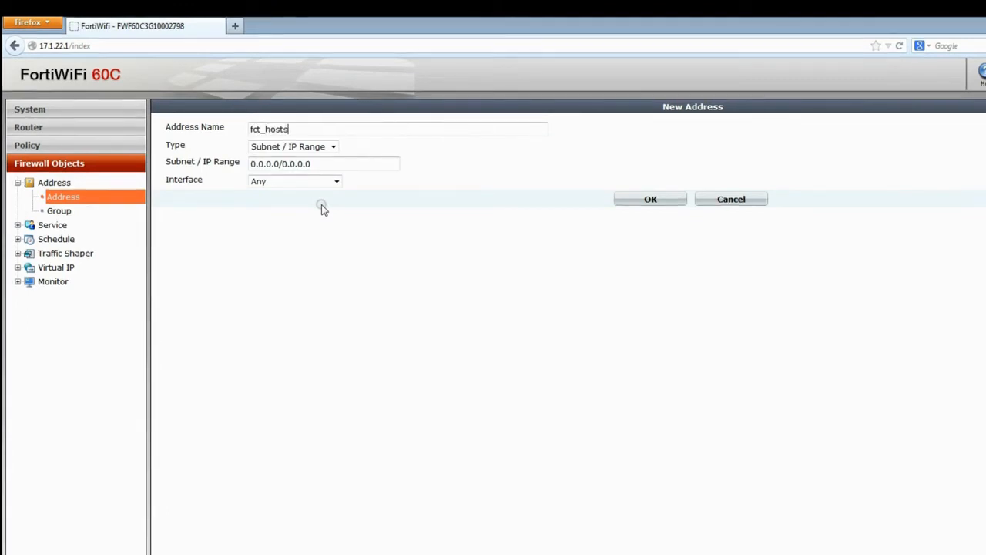
type("10.1.1.100-10.1.1.200")
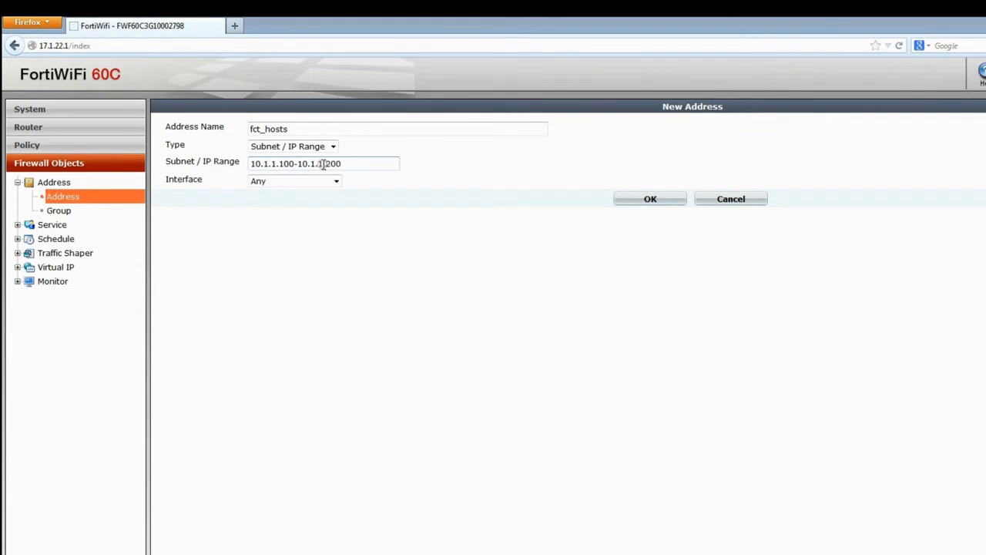
left_click(650, 199)
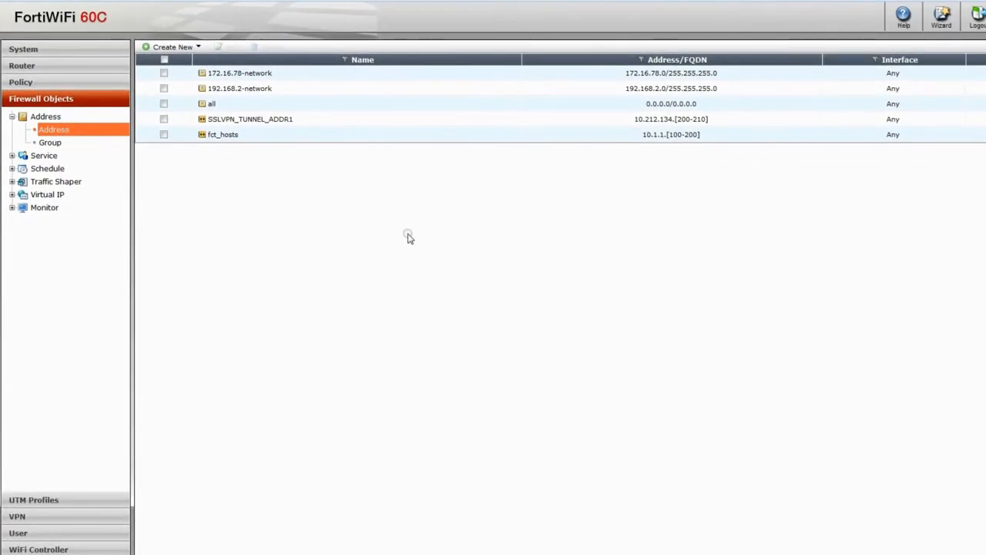
mouse_move(79, 490)
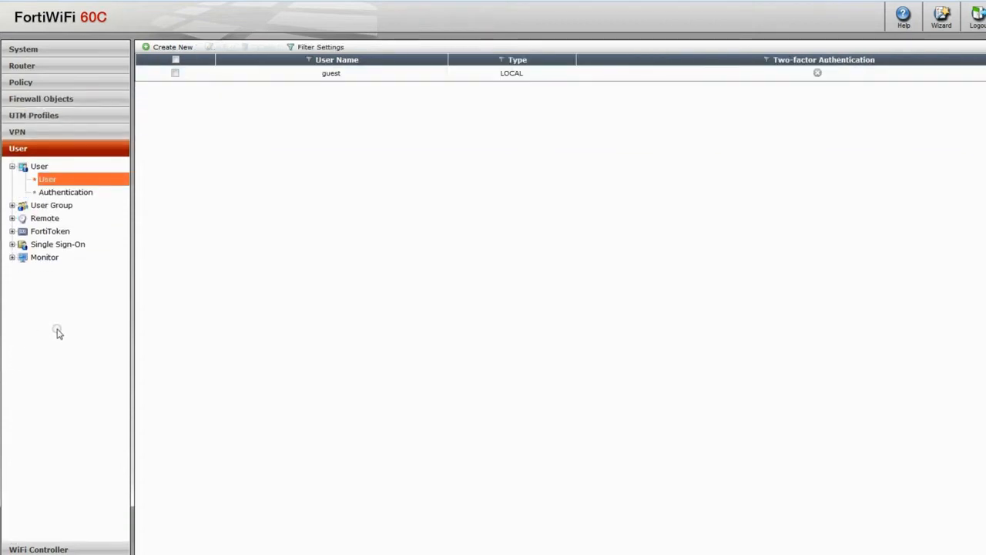
- Create a local user jack with a password and save it
left_click(173, 47)
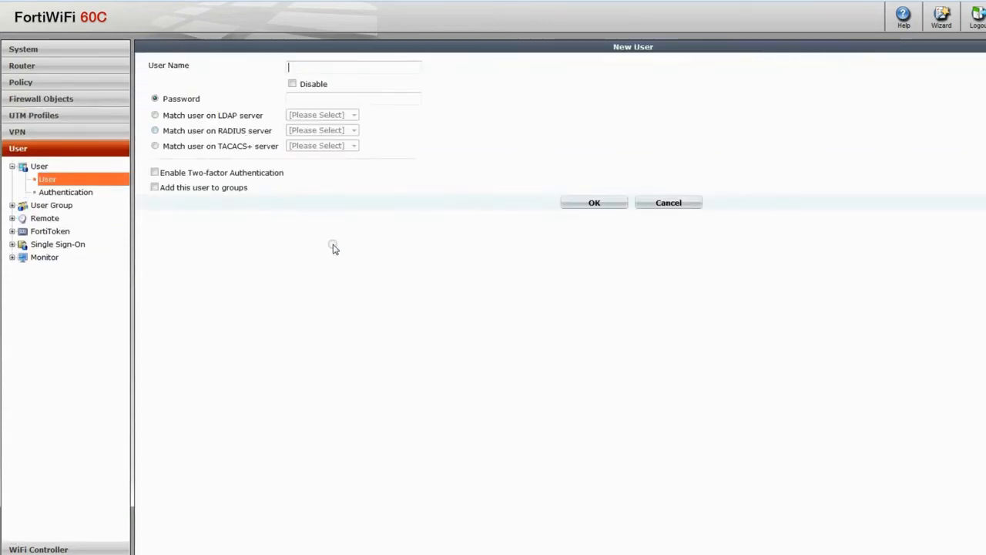
type("jack")
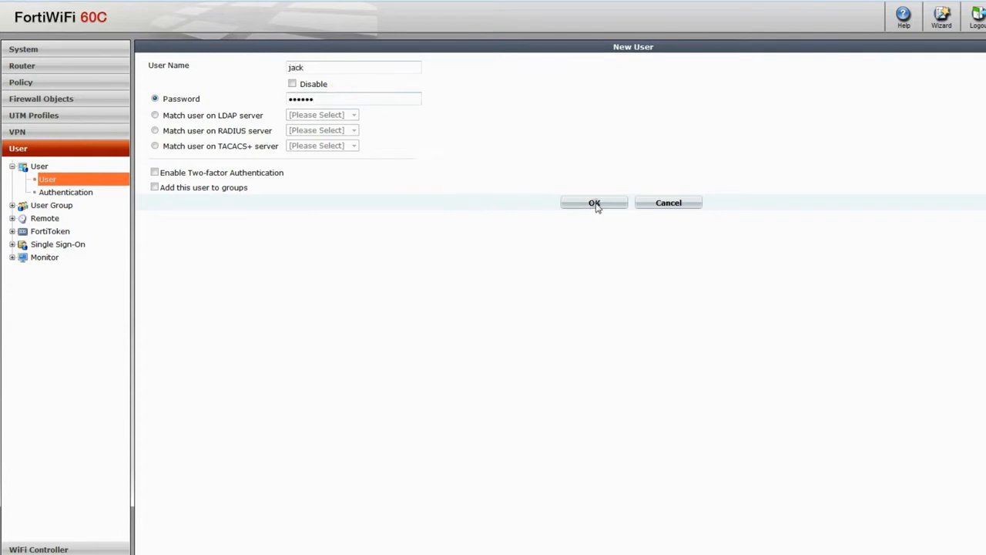
left_click(595, 203)
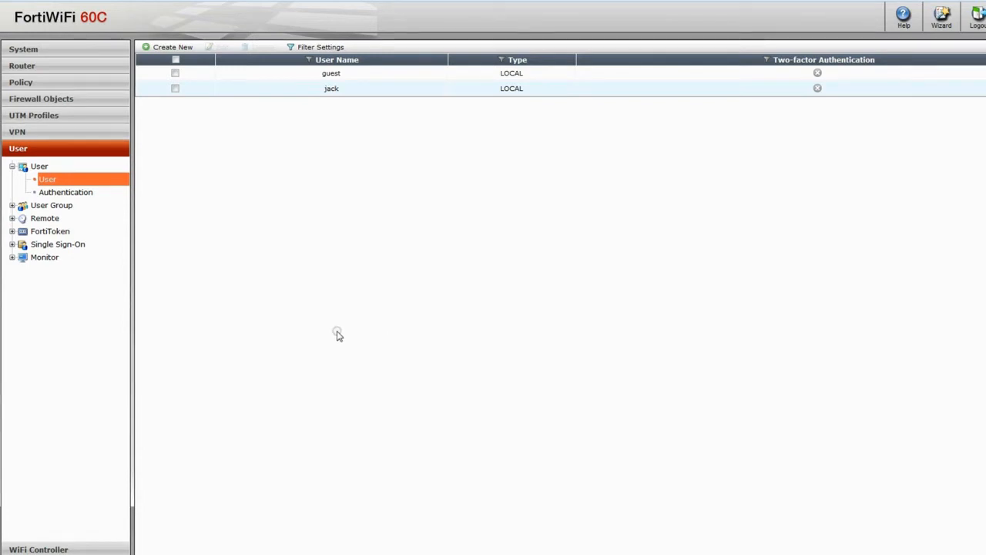
mouse_move(53, 205)
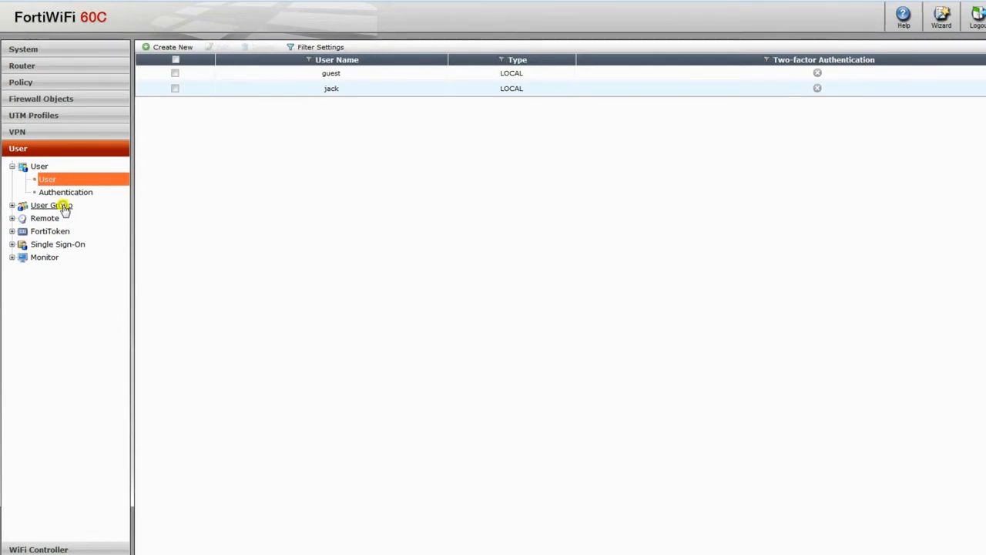
- Create firewall user group fct-users with local user jack as its member
left_click(51, 205)
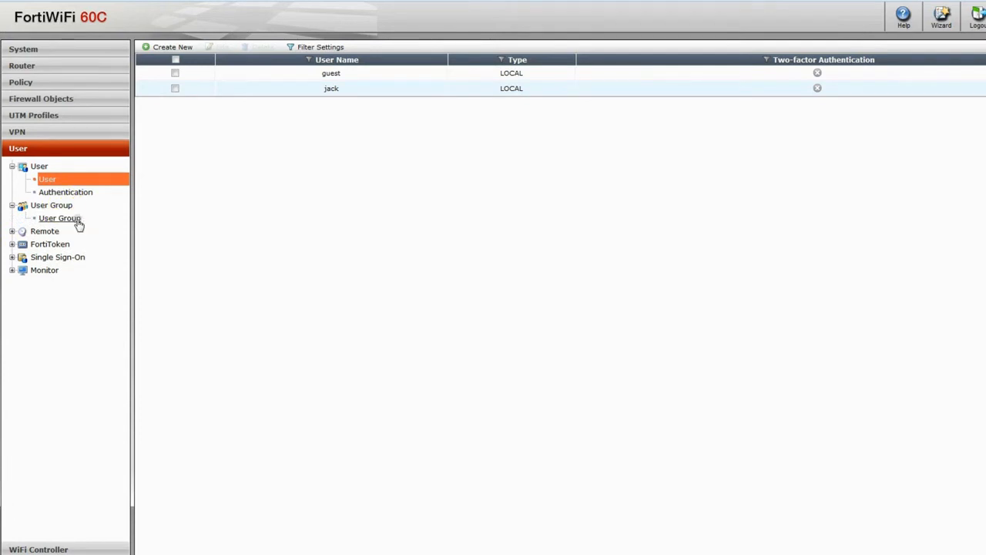
left_click(59, 219)
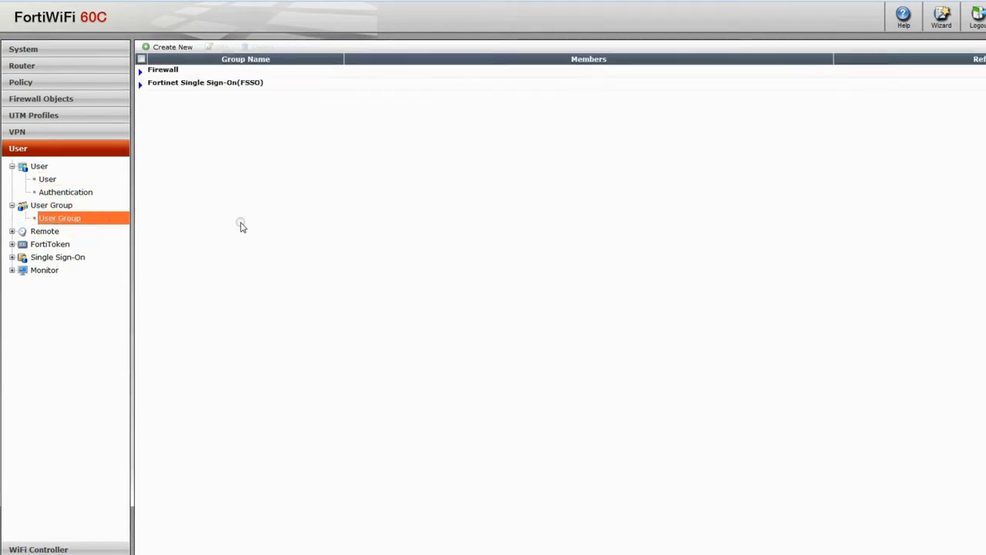
left_click(173, 46)
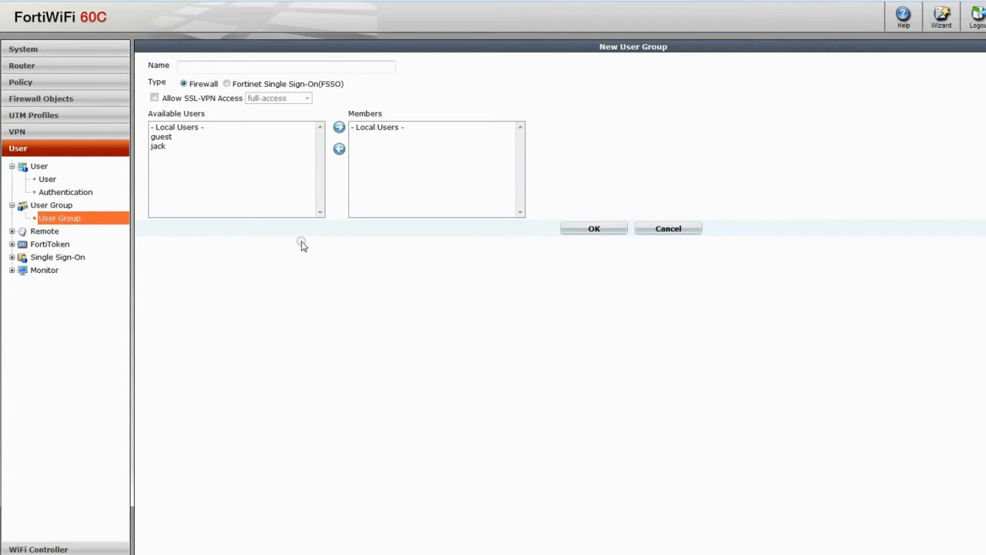
type("fct-users")
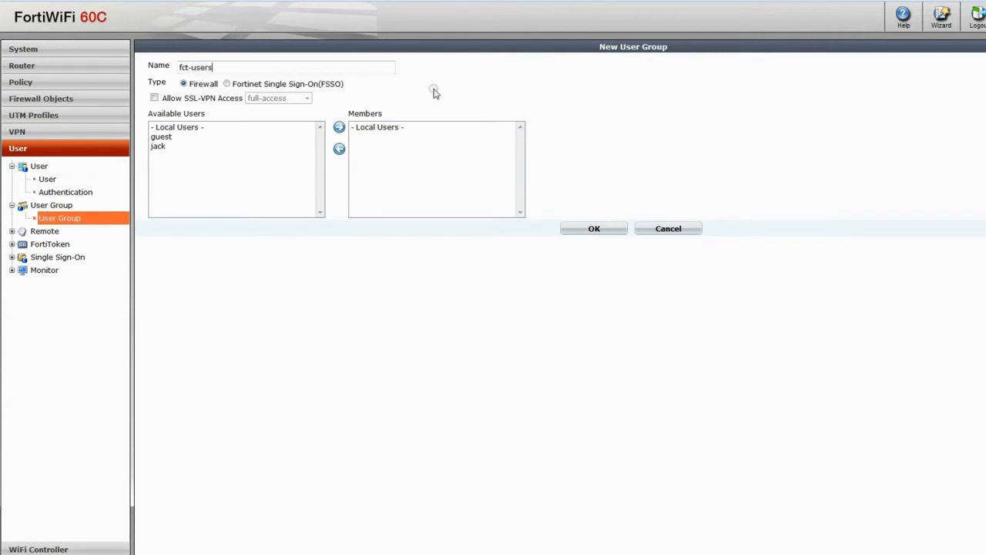
left_click(157, 146)
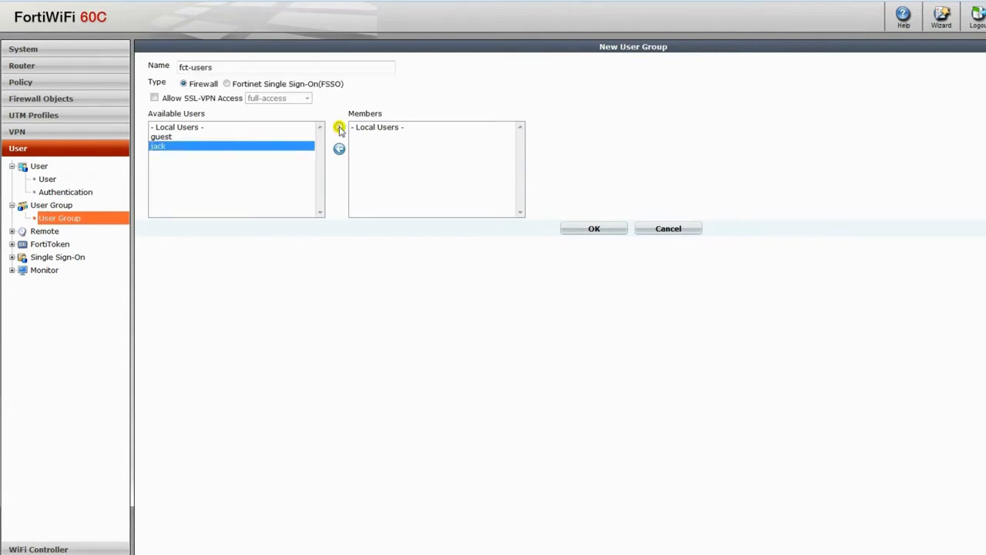
left_click(339, 126)
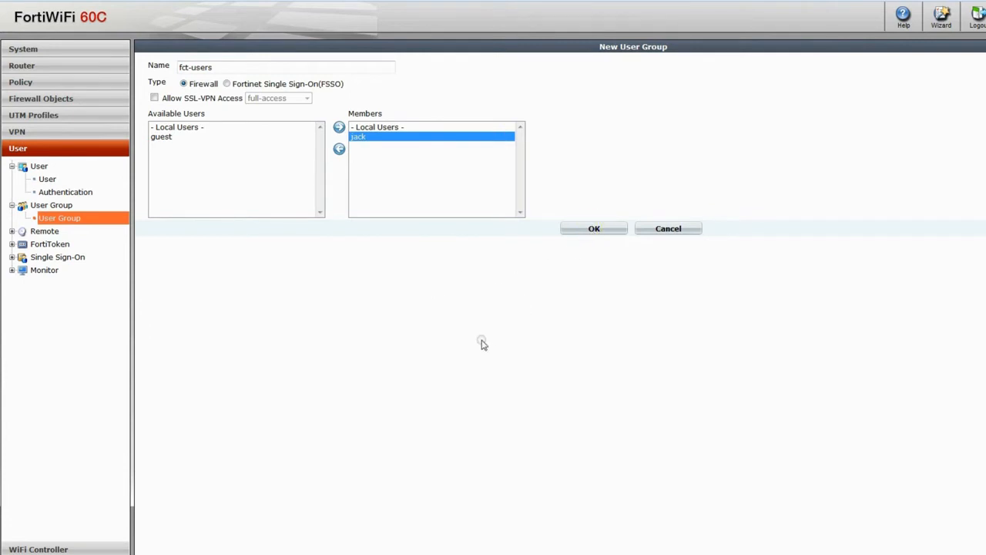
left_click(593, 228)
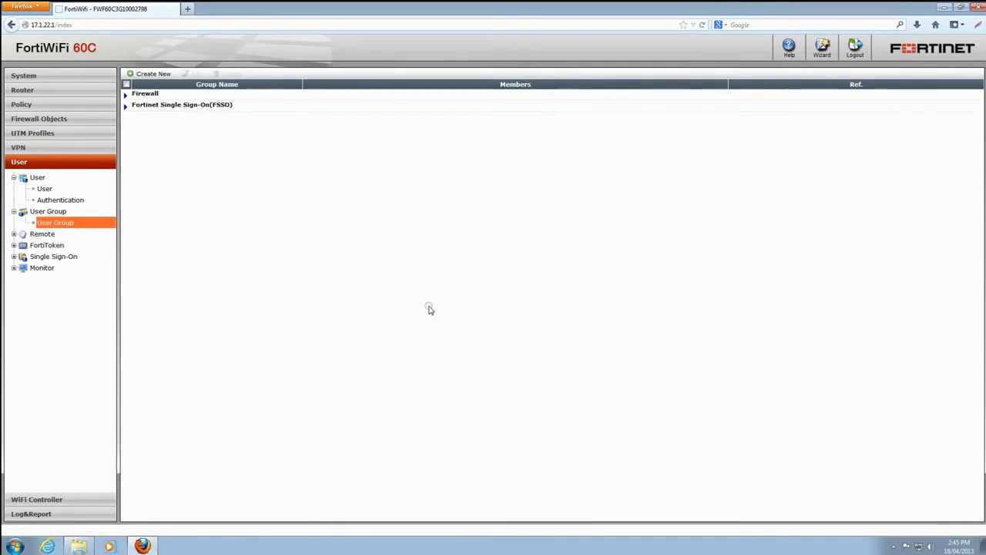
mouse_move(401, 309)
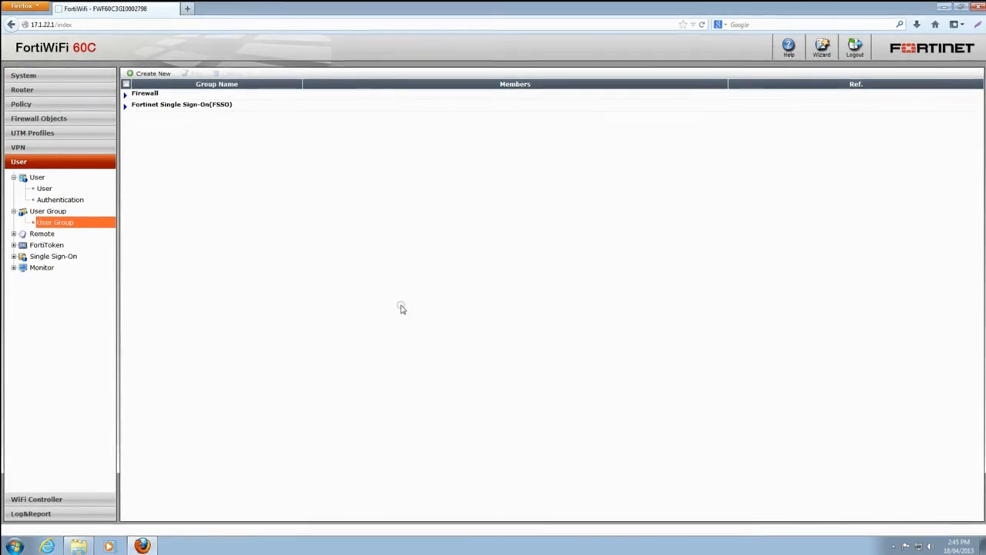
mouse_move(151, 259)
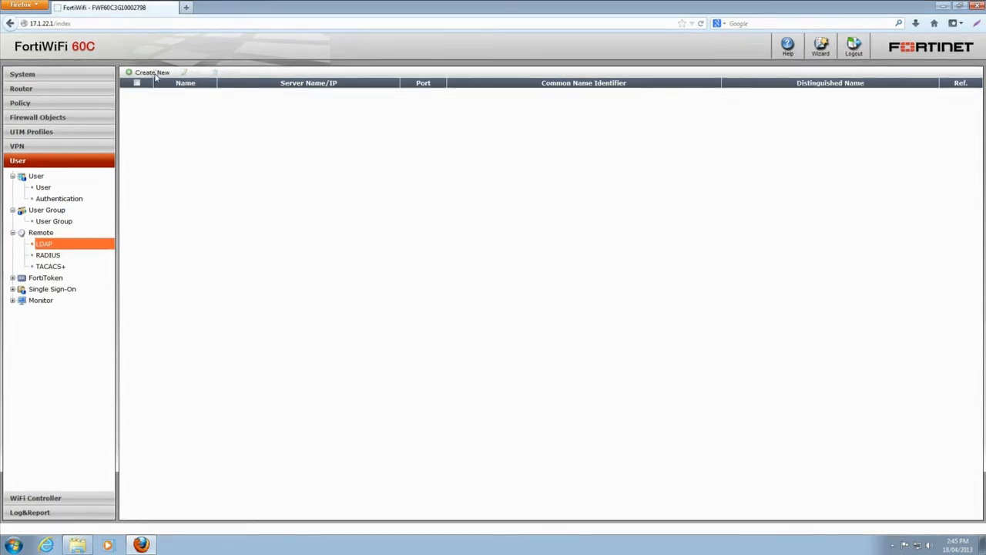
- Add Work LDAP Server at 172.16.106.39 with CN uid, DN ou=users,dc=qa,dc=fortinet,dc=com, tested and saved
left_click(151, 72)
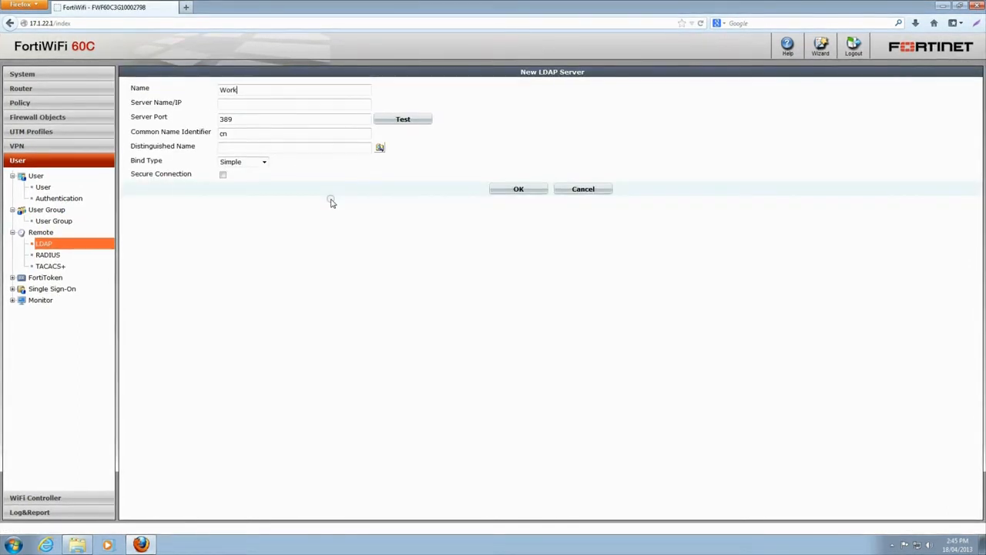
type("172.16.106.39")
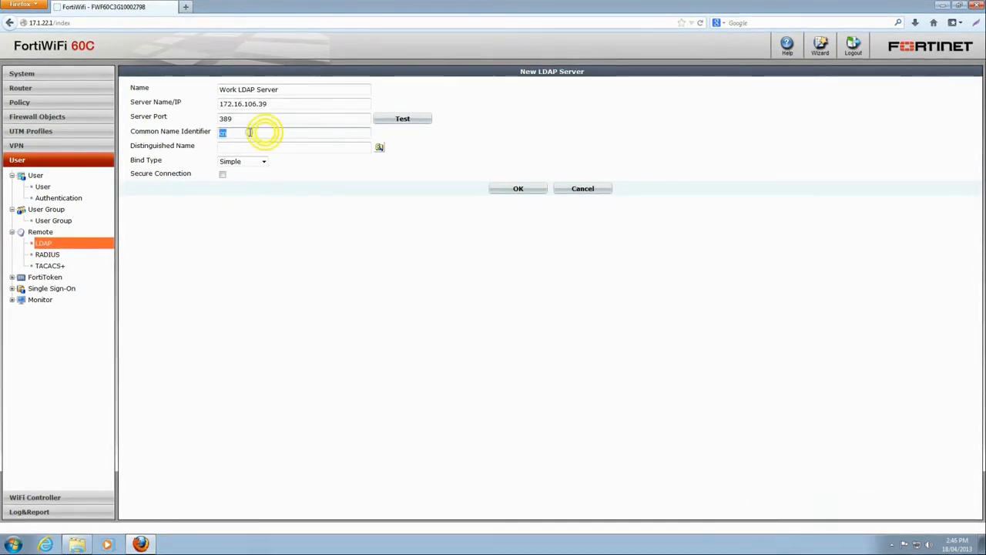
type("ou=users,dc=qa,dc=fortinet,dc=com")
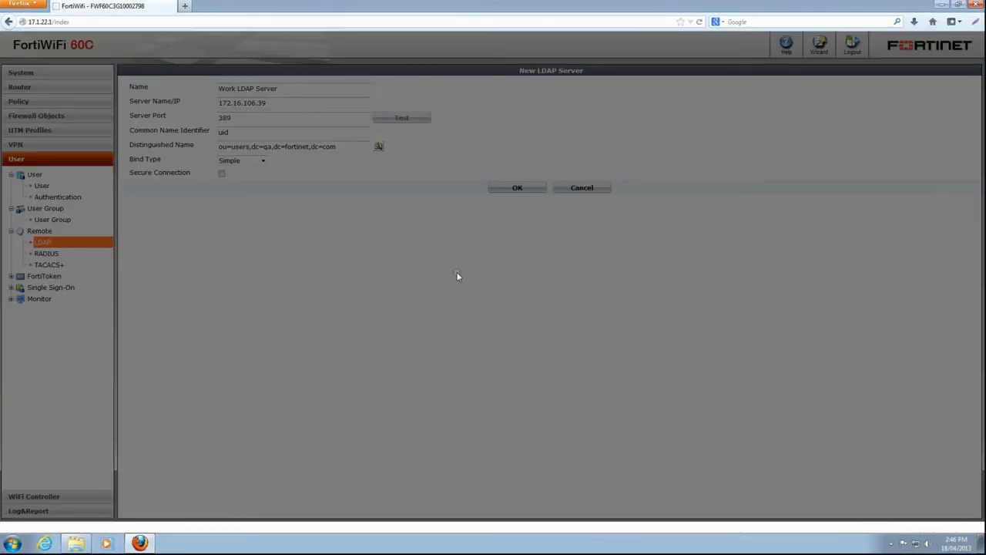
left_click(400, 117)
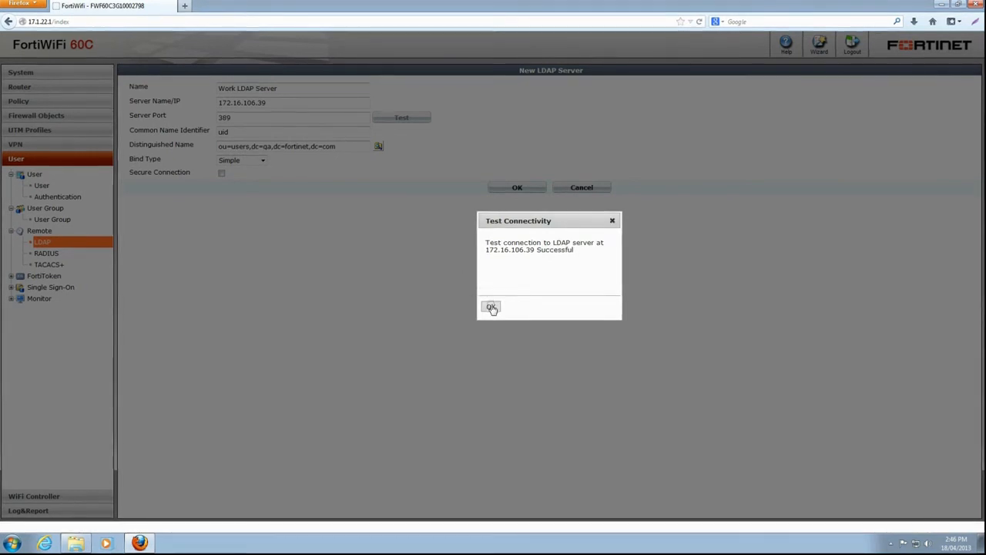
left_click(490, 308)
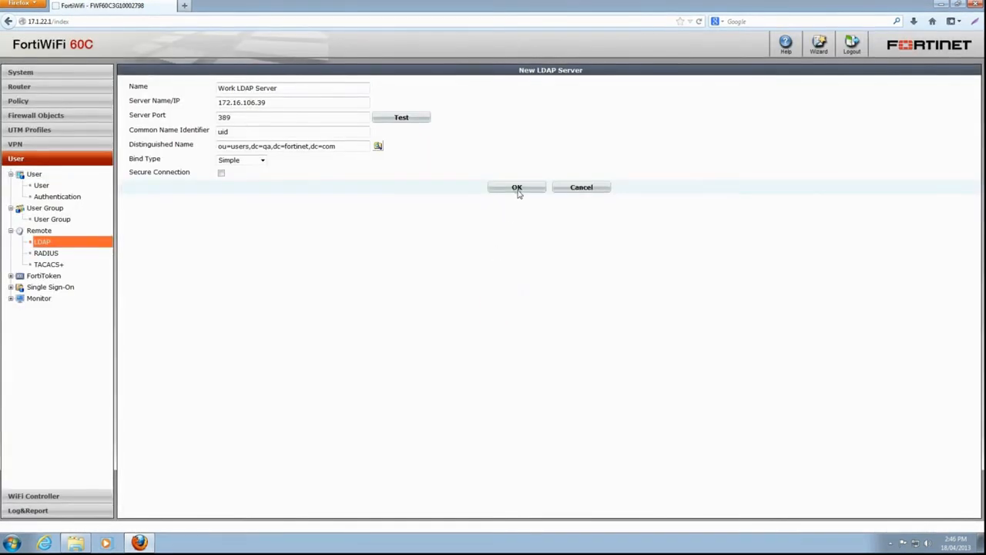
left_click(516, 187)
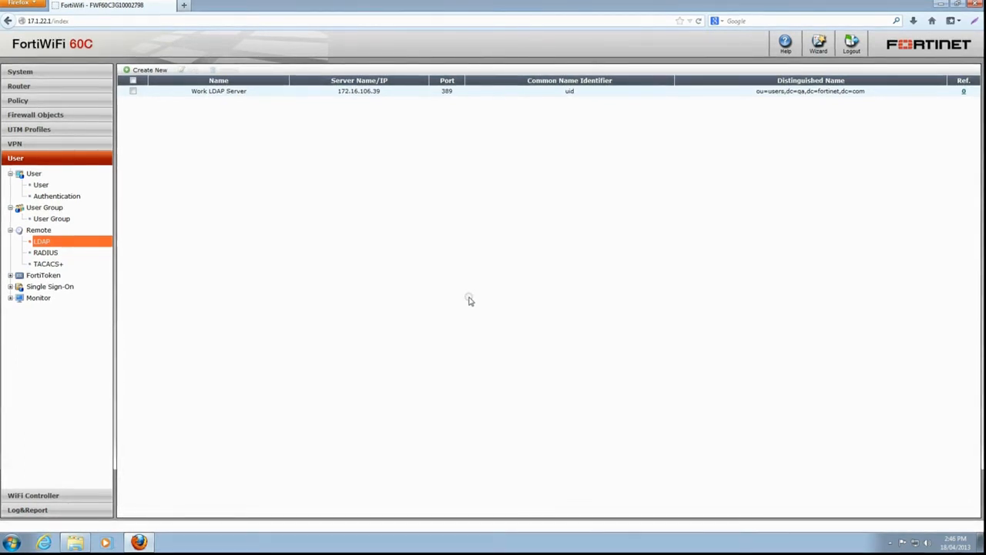
- Edit fct-users to add Work LDAP Server as a remote authentication server for Any group and save
left_click(53, 218)
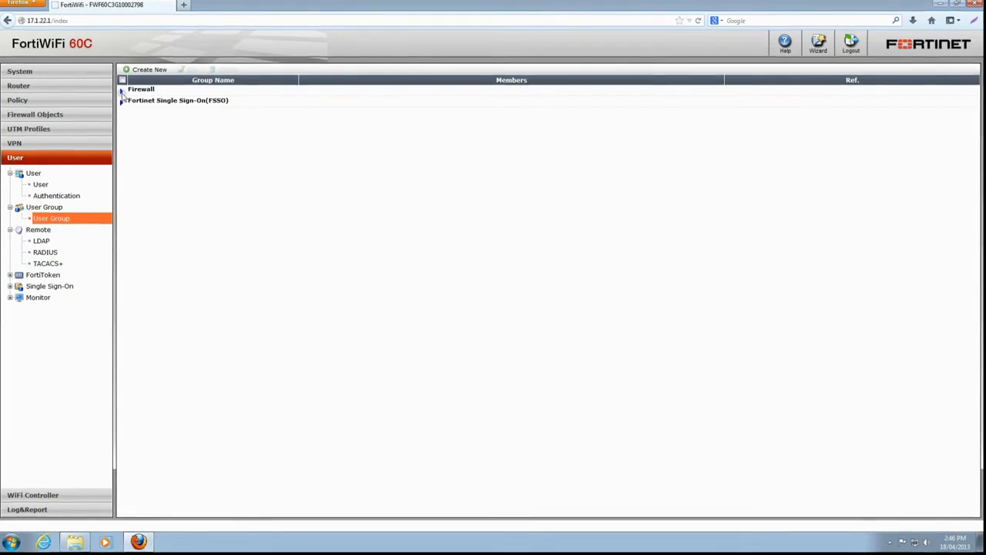
left_click(120, 88)
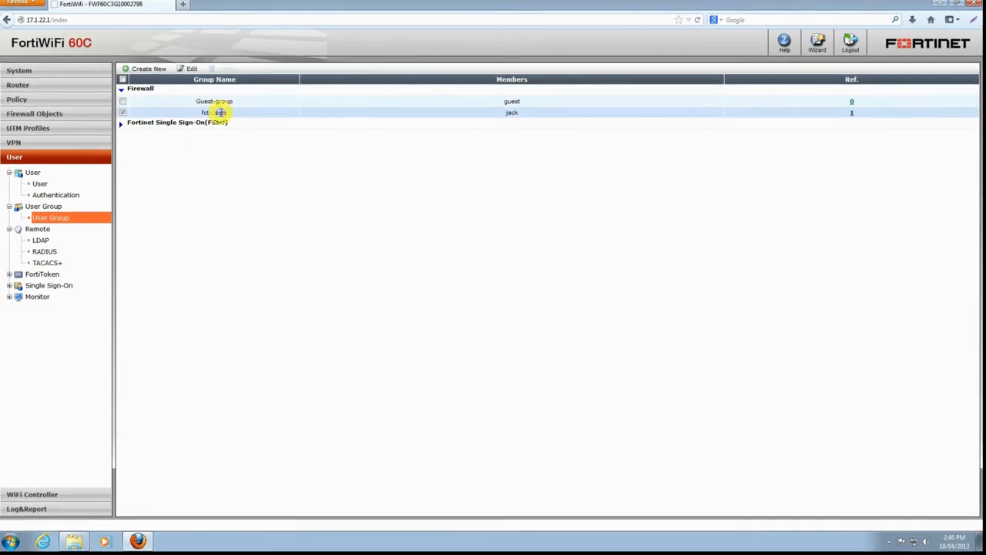
double_click(219, 112)
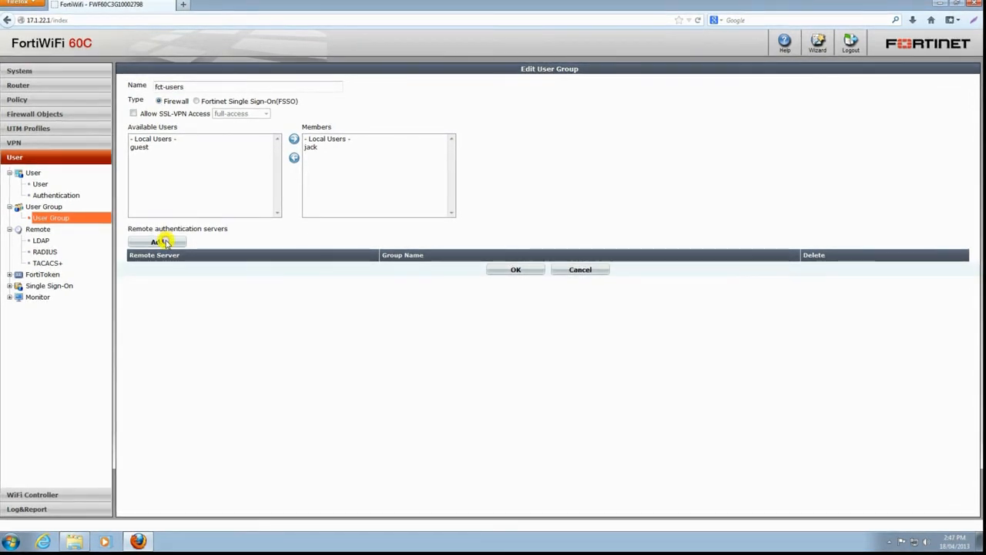
left_click(157, 240)
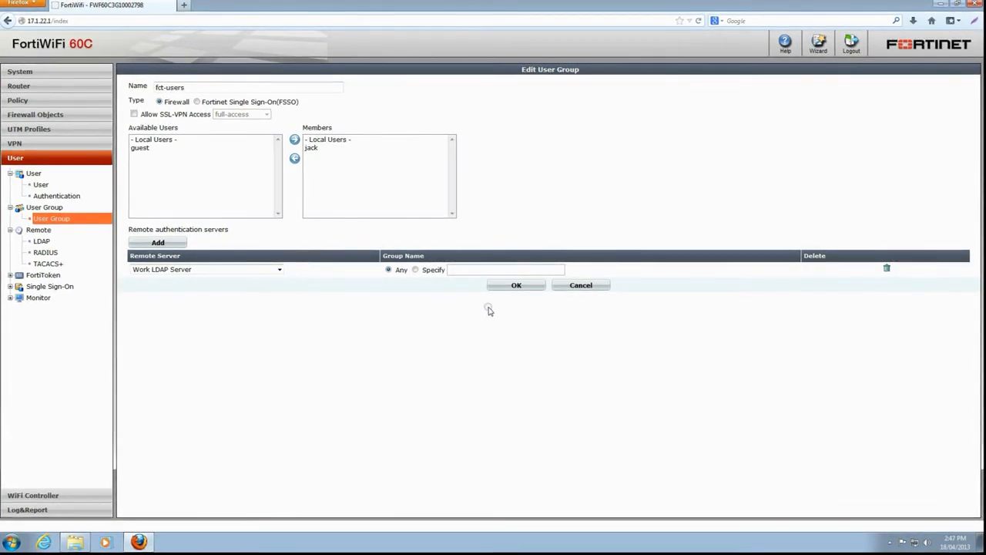
left_click(516, 285)
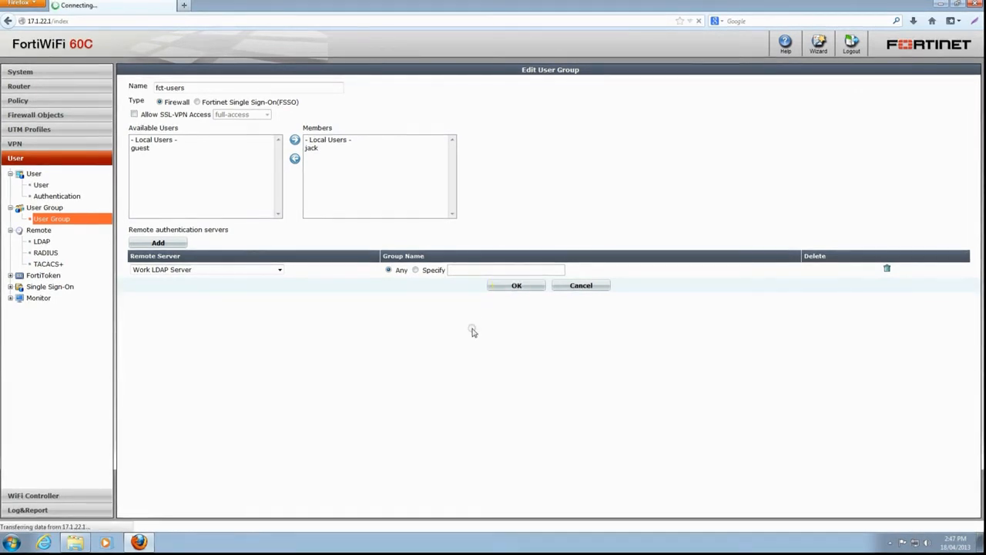
left_click(516, 285)
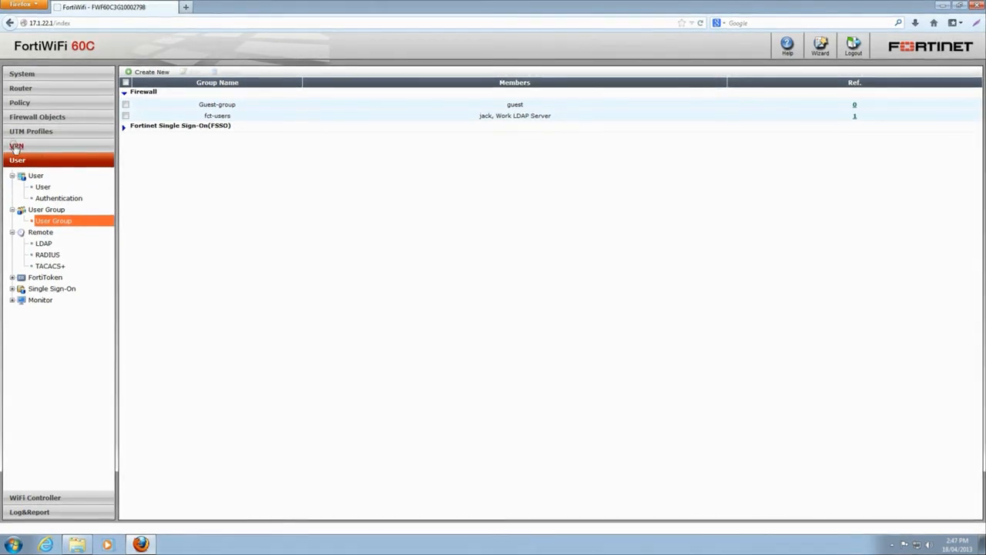
- Start a new FortiClient VPN named fct-vpn on outgoing interface wan1
left_click(16, 145)
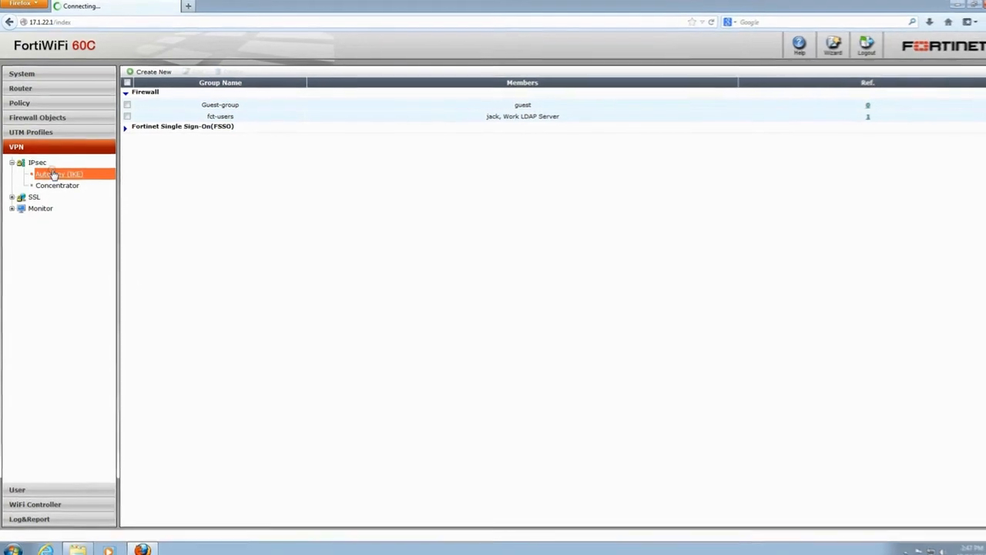
left_click(59, 173)
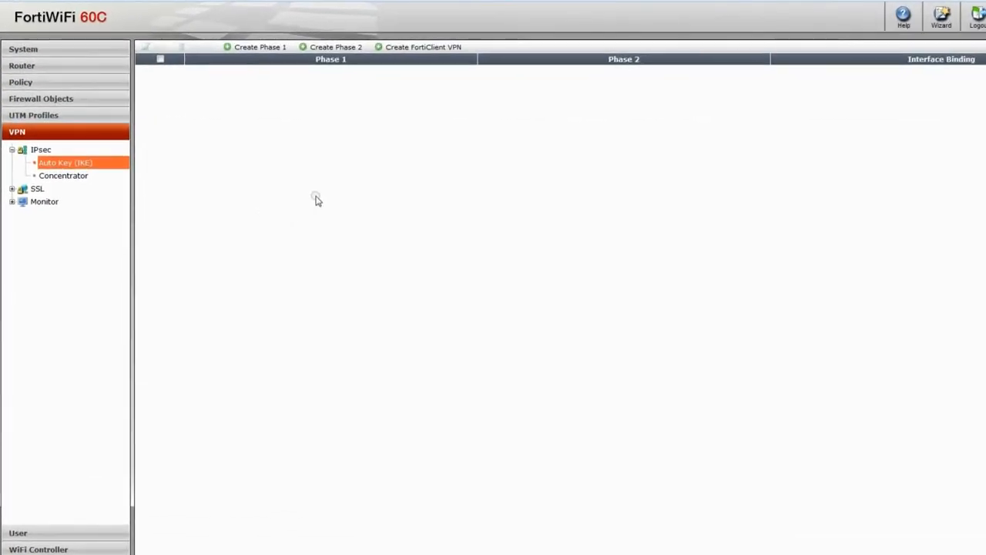
mouse_move(428, 49)
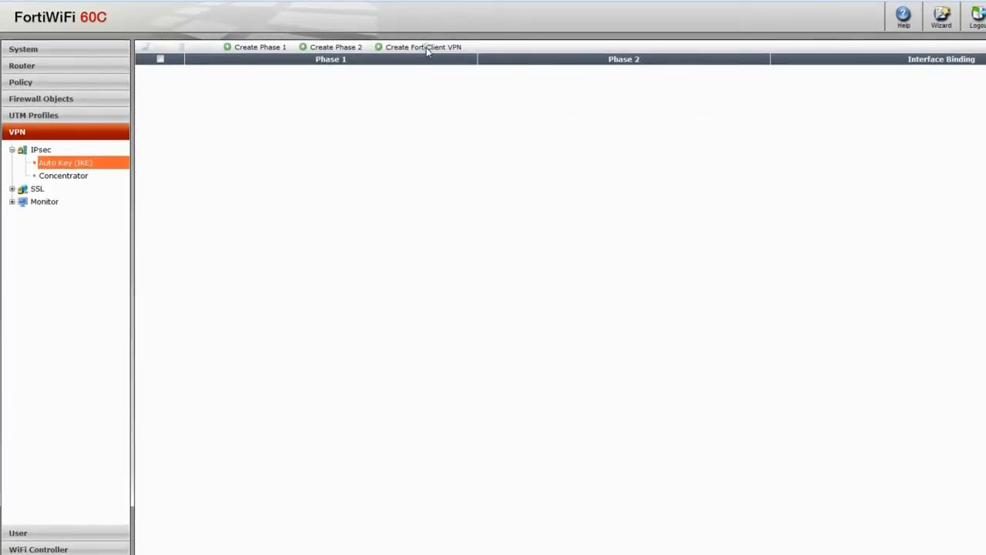
left_click(423, 46)
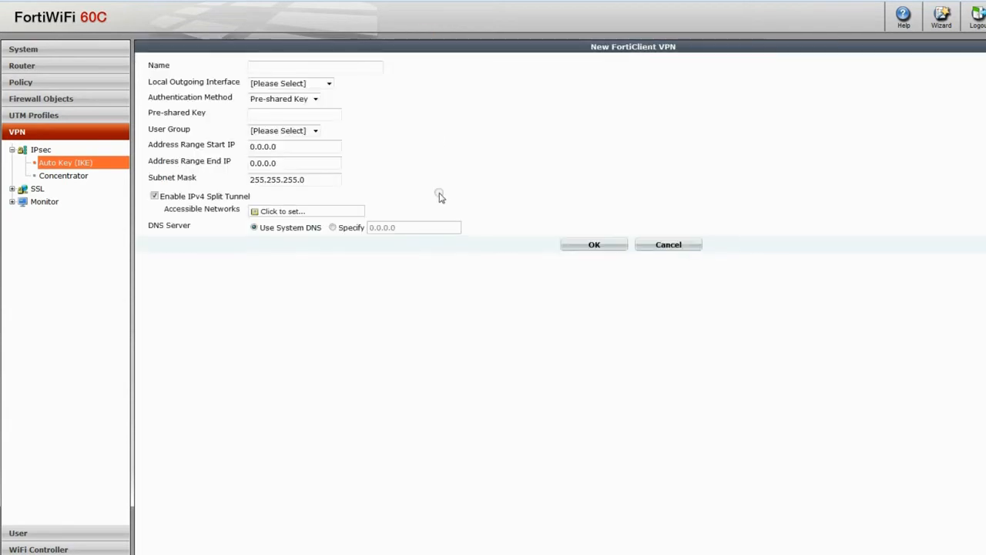
left_click(314, 66)
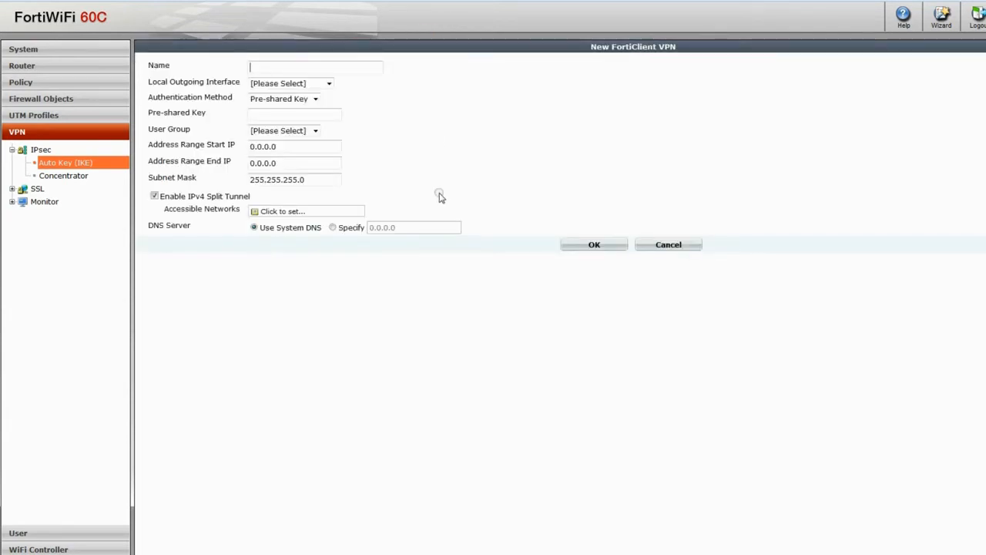
type("fct-vpn")
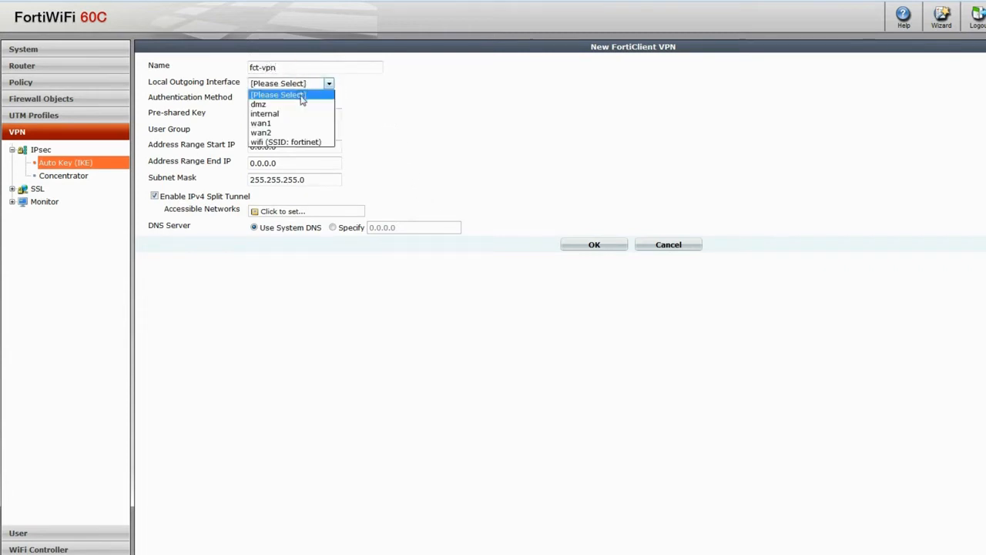
left_click(260, 124)
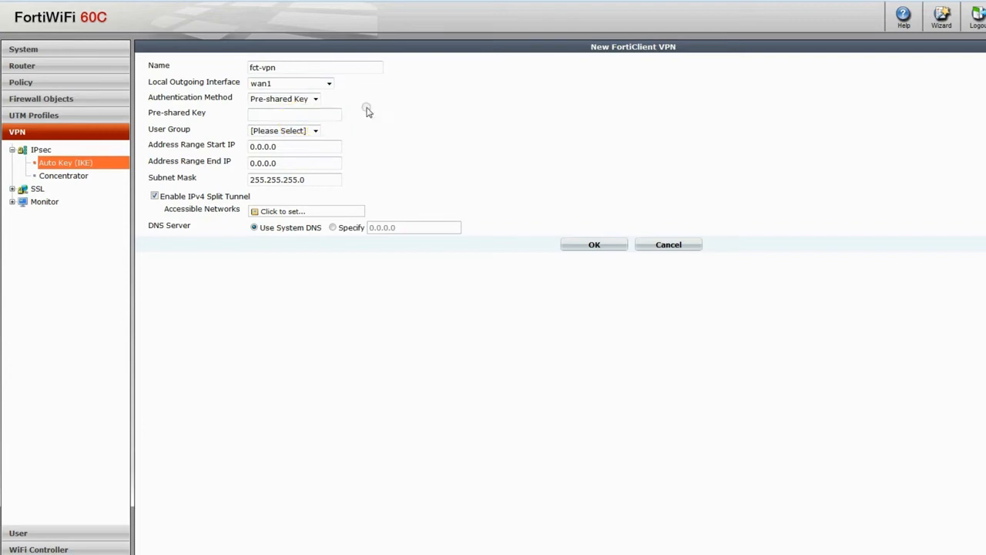
mouse_move(379, 115)
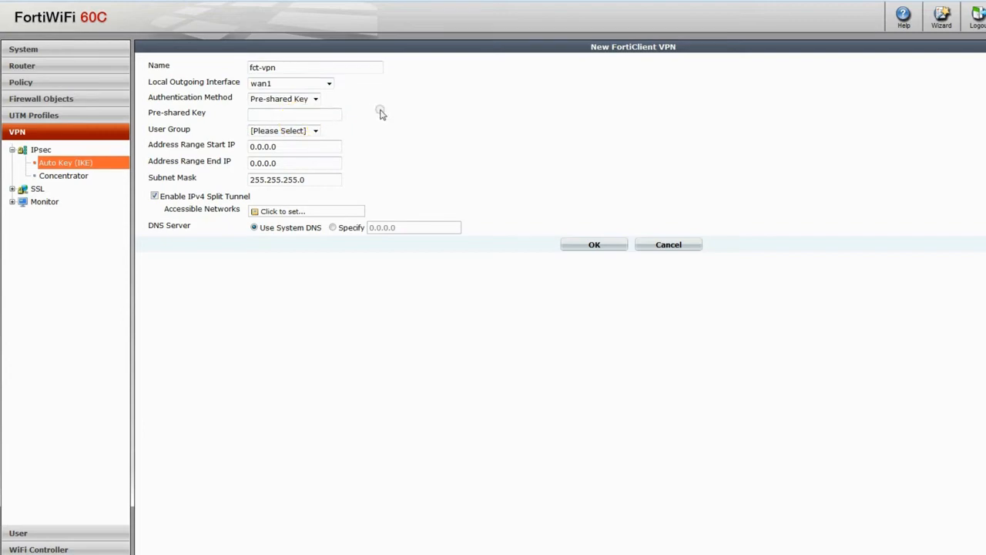
- Enter the pre-shared key for the fct-vpn tunnel
left_click(294, 114)
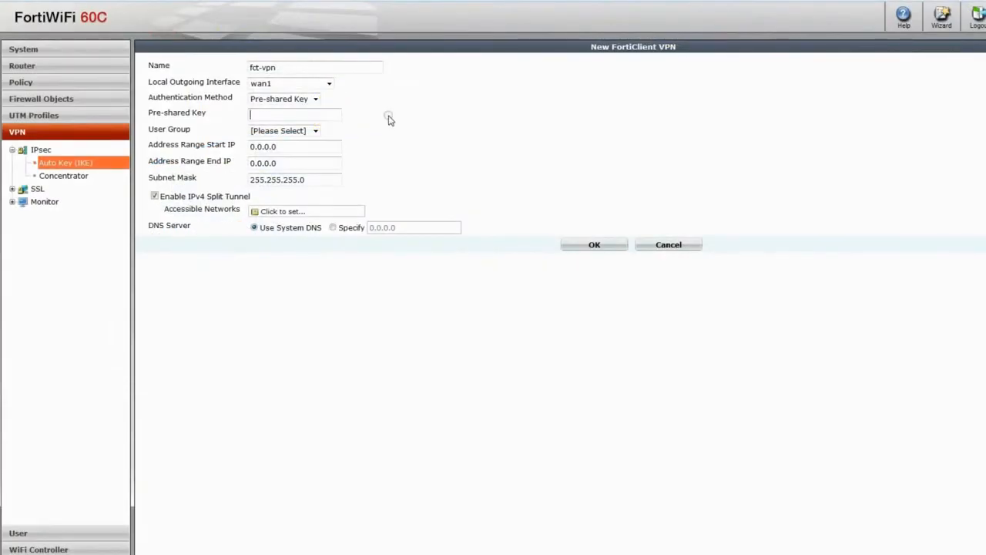
mouse_move(395, 120)
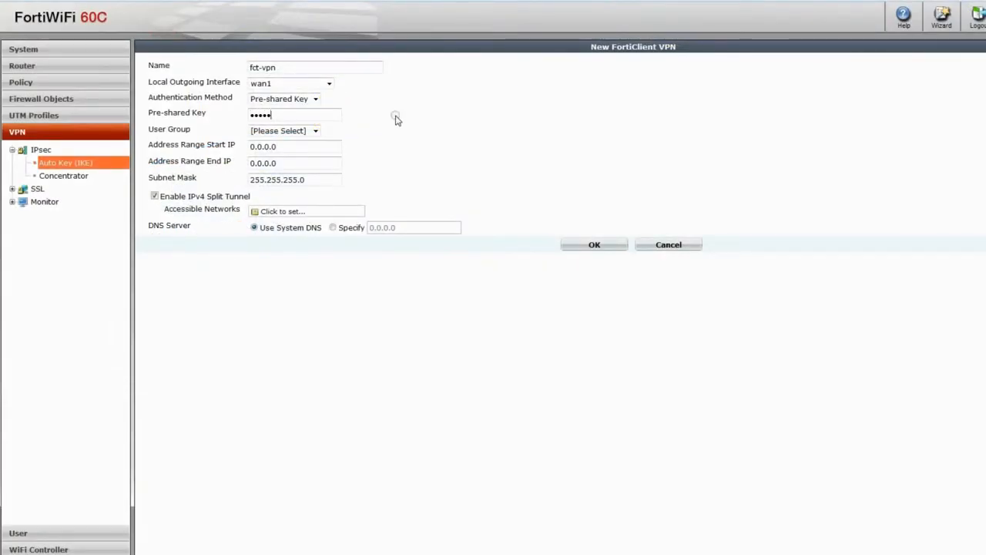
type("•")
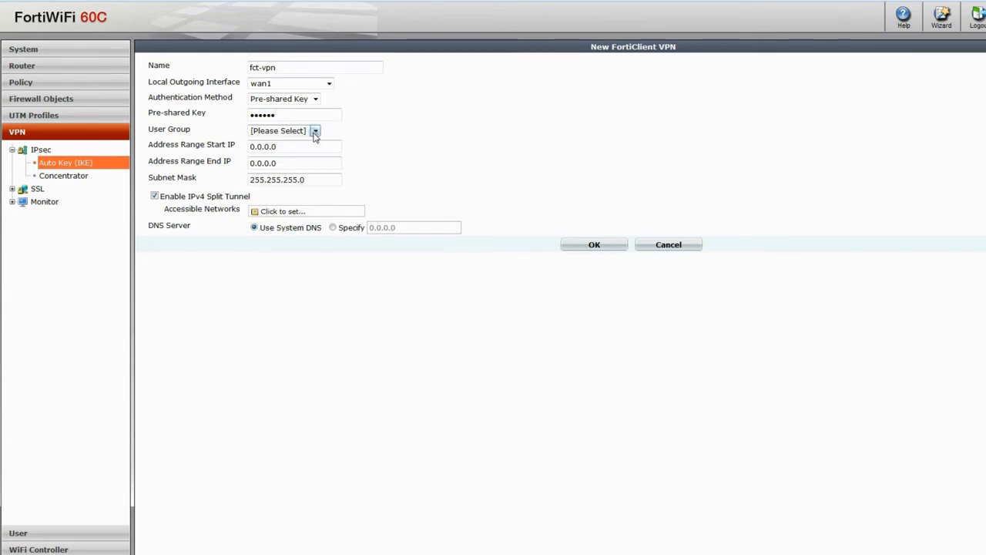
- Set user group fct-users and the client address range 10.1.1.100 to 10.1.1.200
left_click(314, 129)
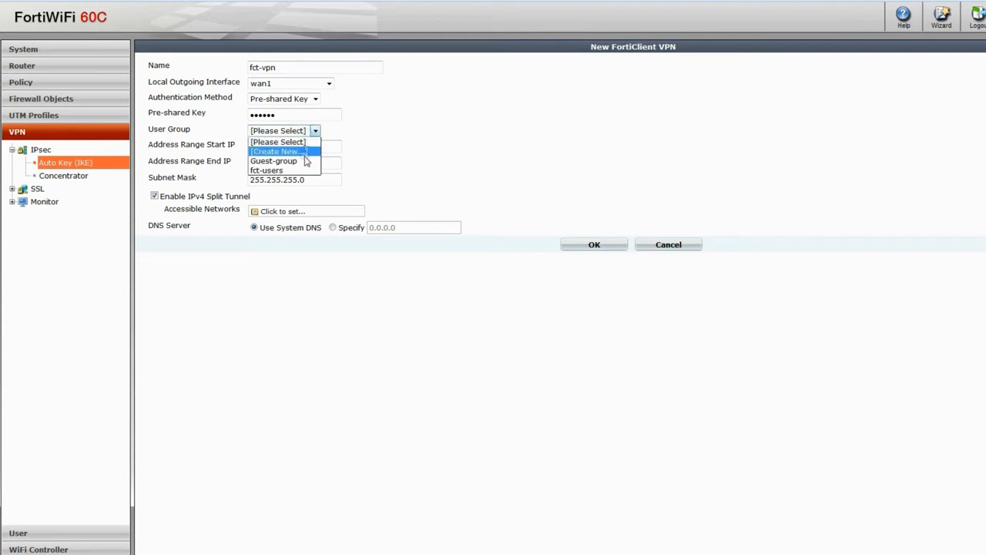
left_click(266, 170)
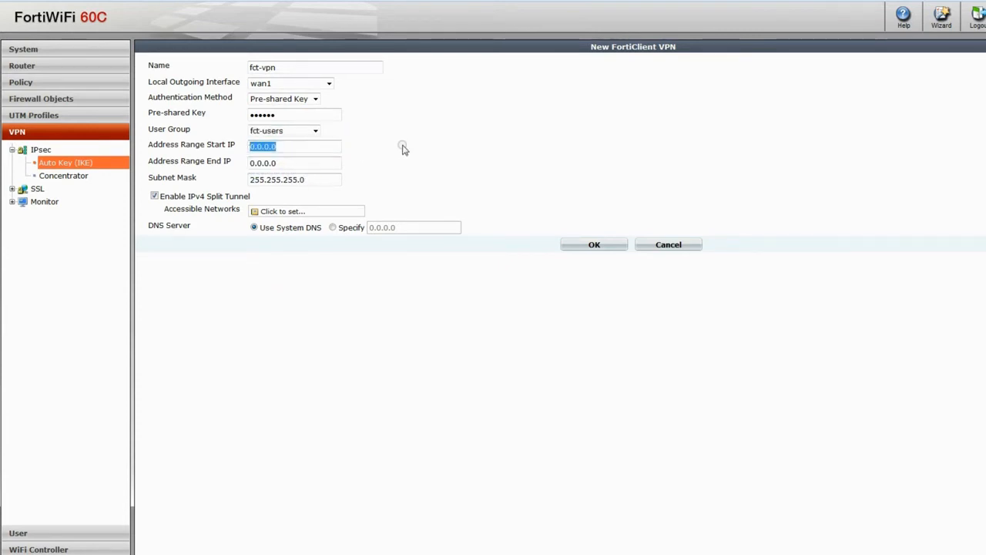
type("10.1.1.10")
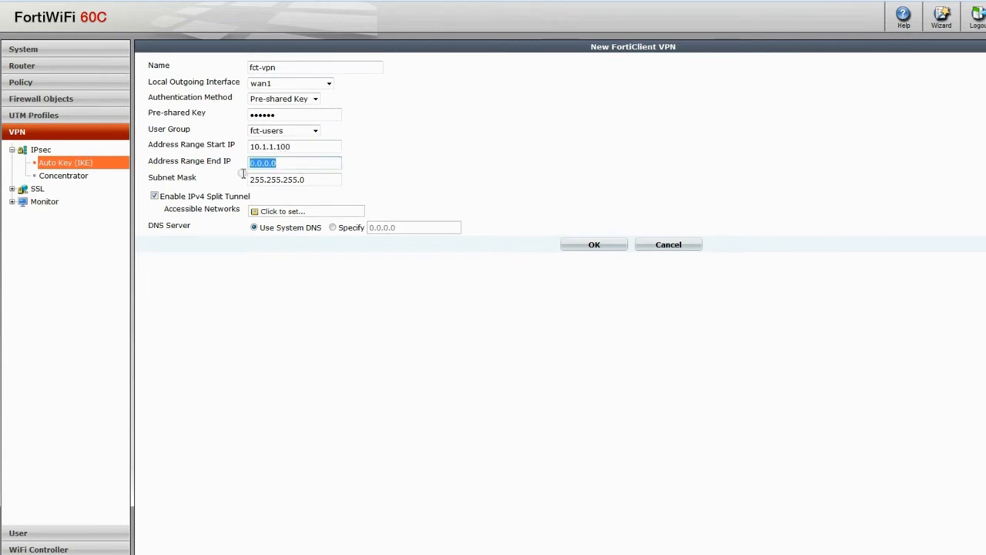
type("10.1.1")
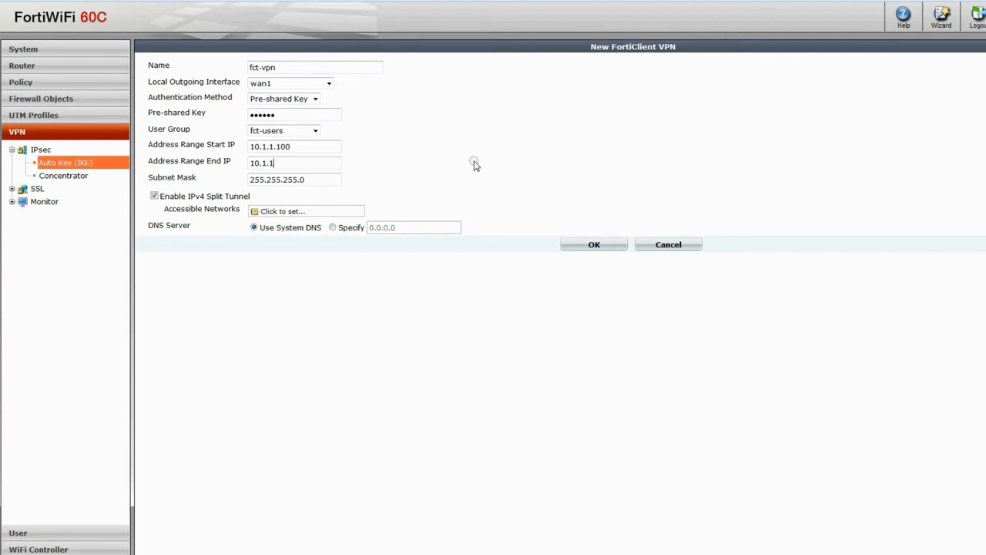
type("200")
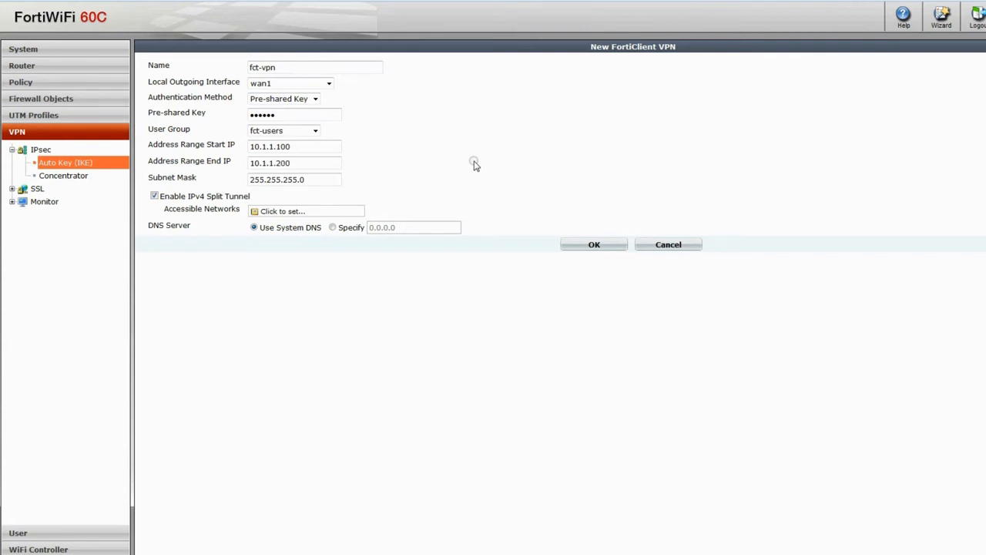
mouse_move(441, 180)
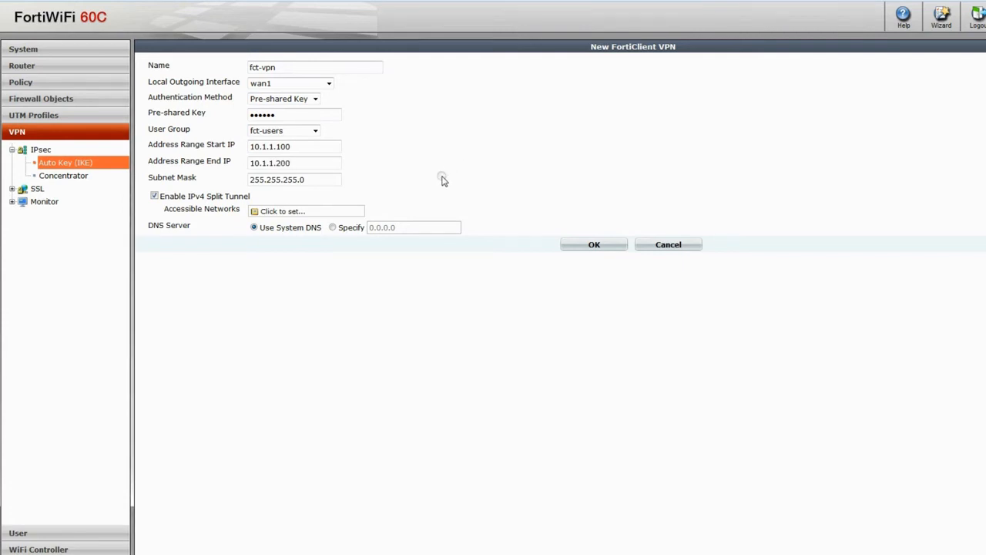
mouse_move(395, 207)
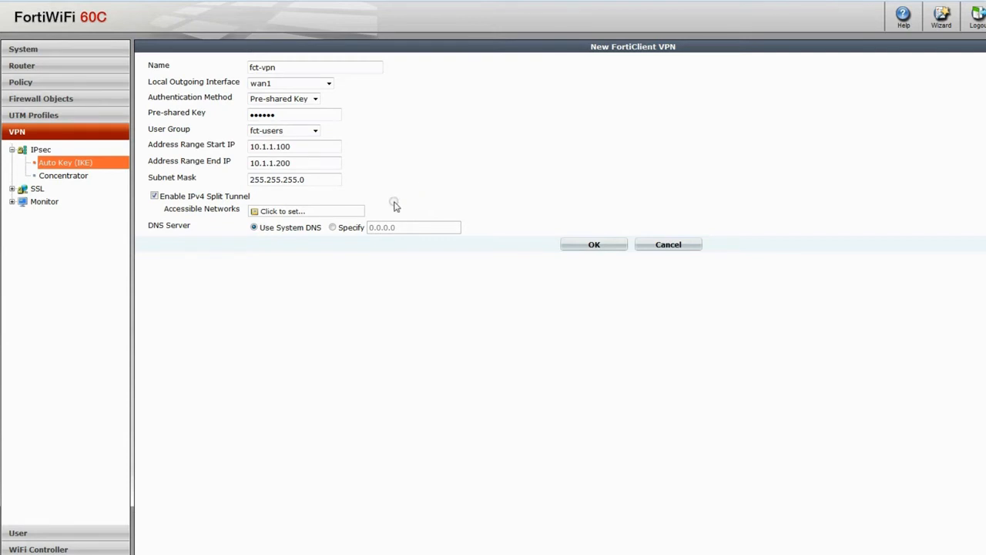
mouse_move(379, 213)
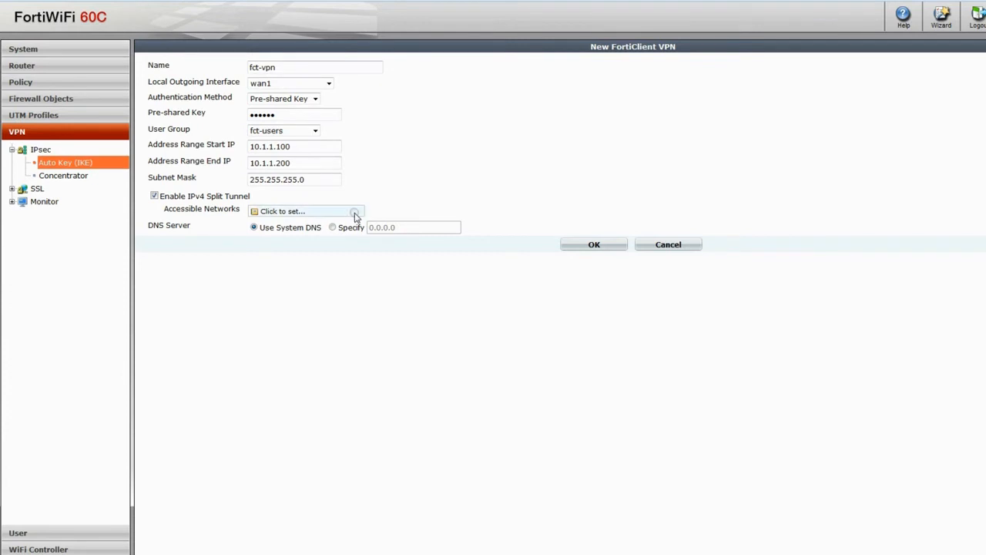
- Enable split tunnelling to work_networks and save the fct-vpn VPN
left_click(351, 211)
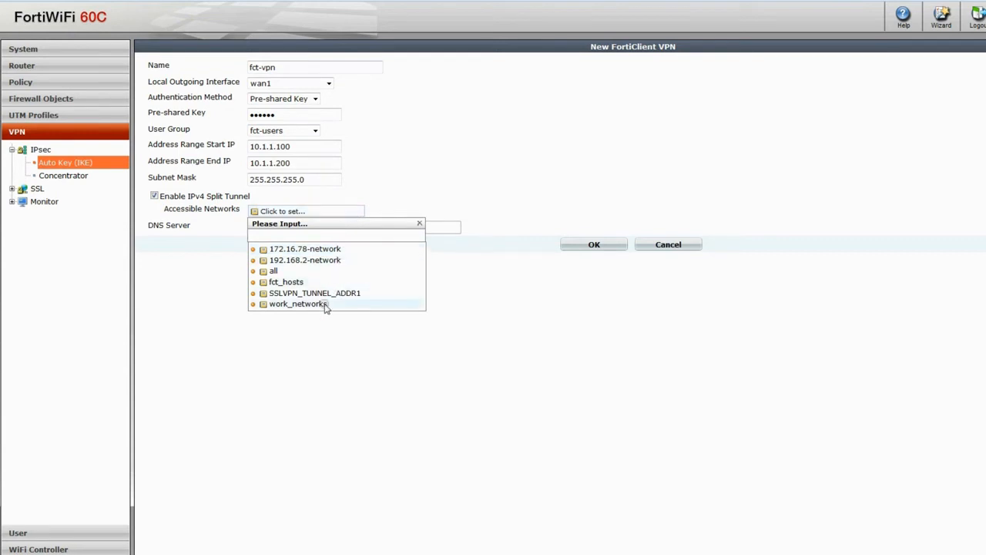
left_click(296, 302)
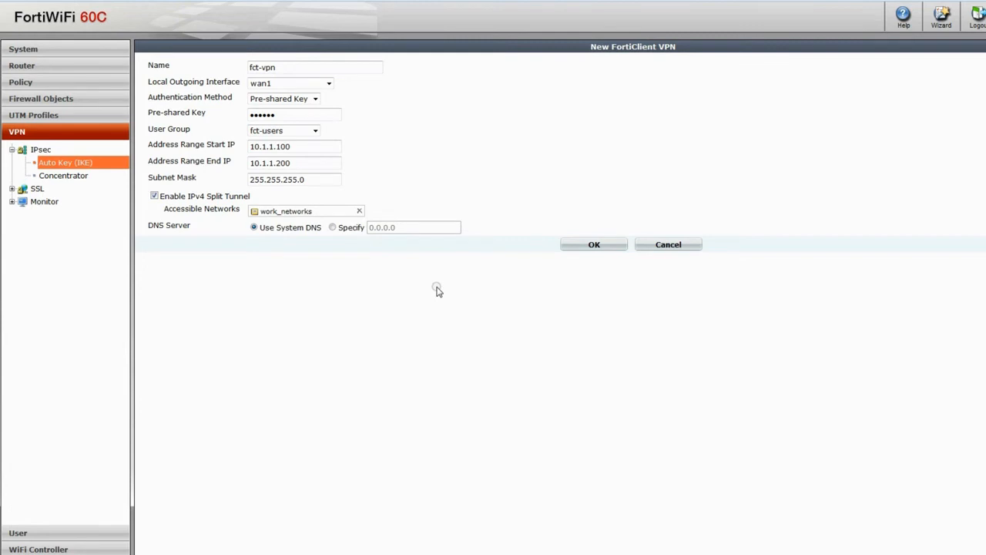
mouse_move(496, 290)
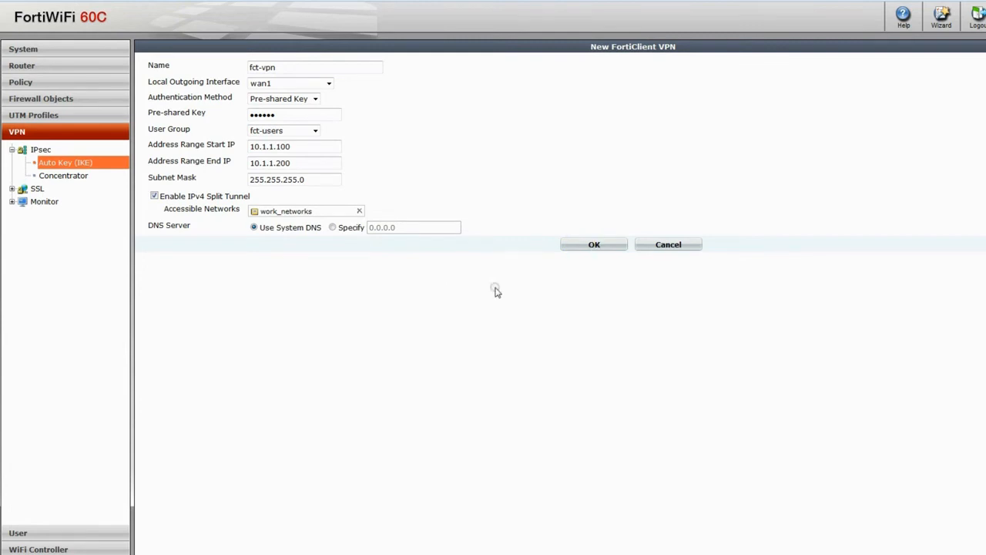
left_click(594, 243)
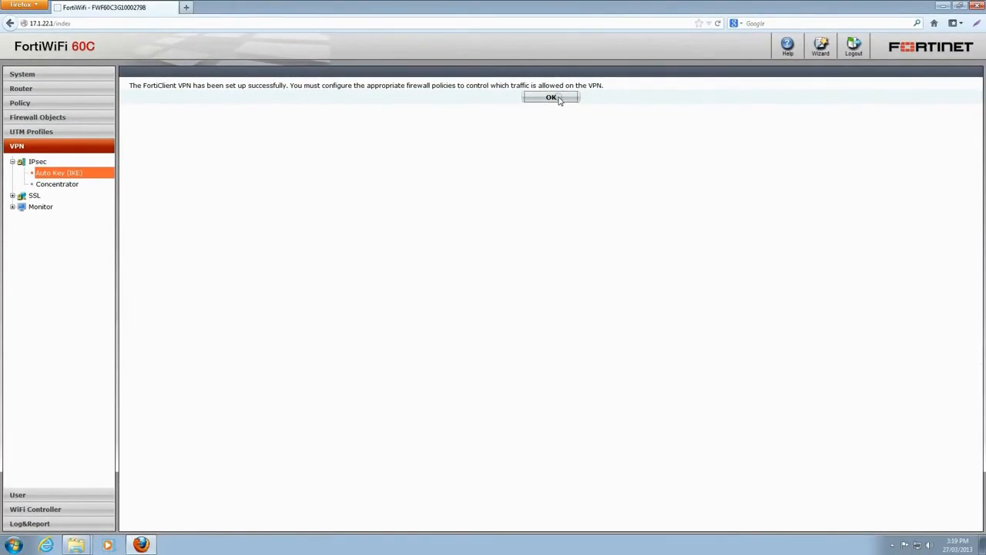
- Dismiss the success notice, returning to the IPsec Auto Key list showing fct-vpn on wan1
left_click(552, 97)
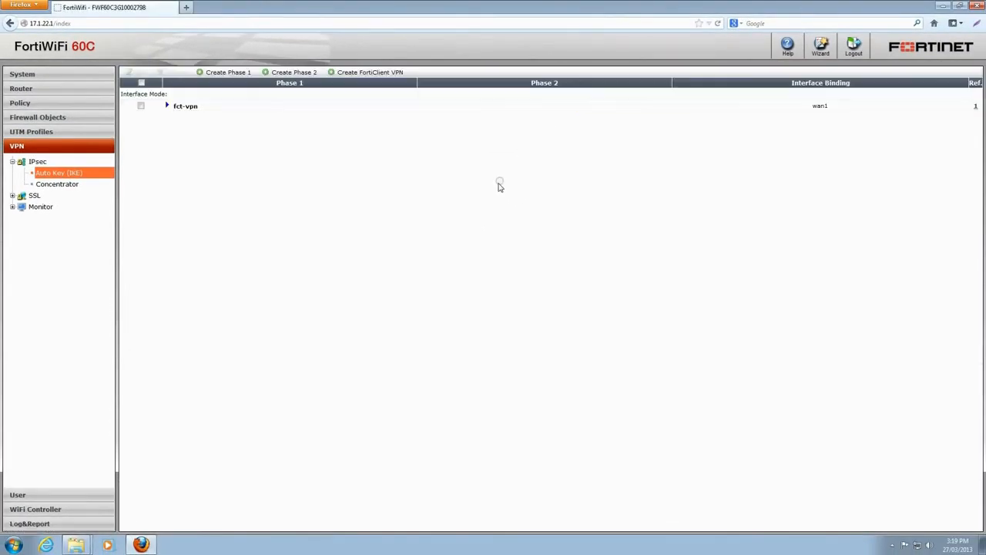
mouse_move(302, 218)
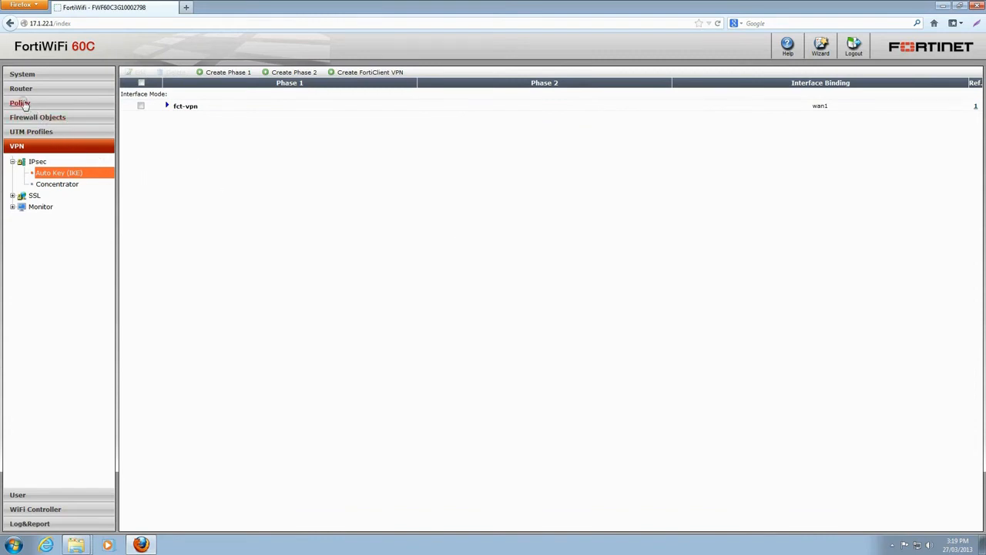
- Start a new policy from fct-vpn to internal, fct_hosts to work_networks, service ANY, action ACCEPT
left_click(19, 102)
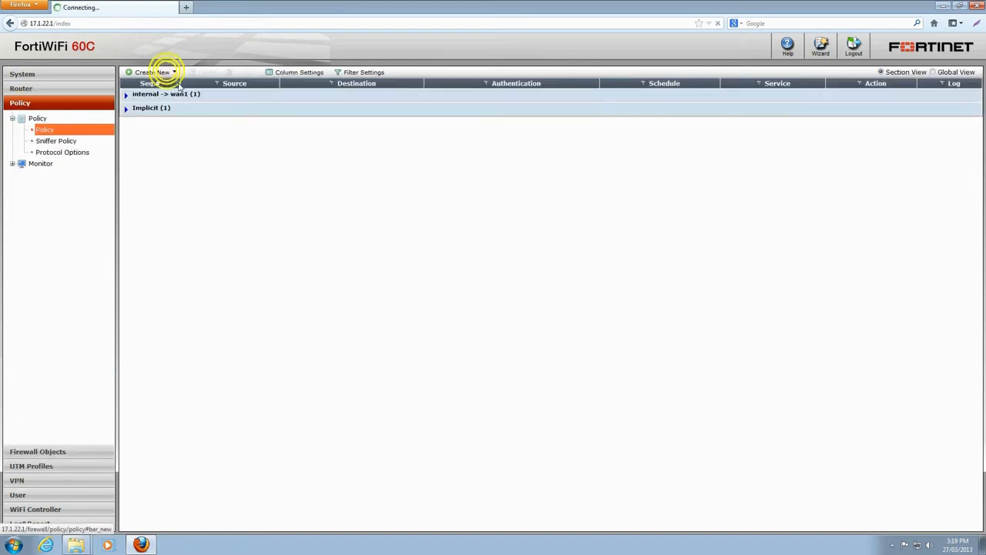
left_click(151, 73)
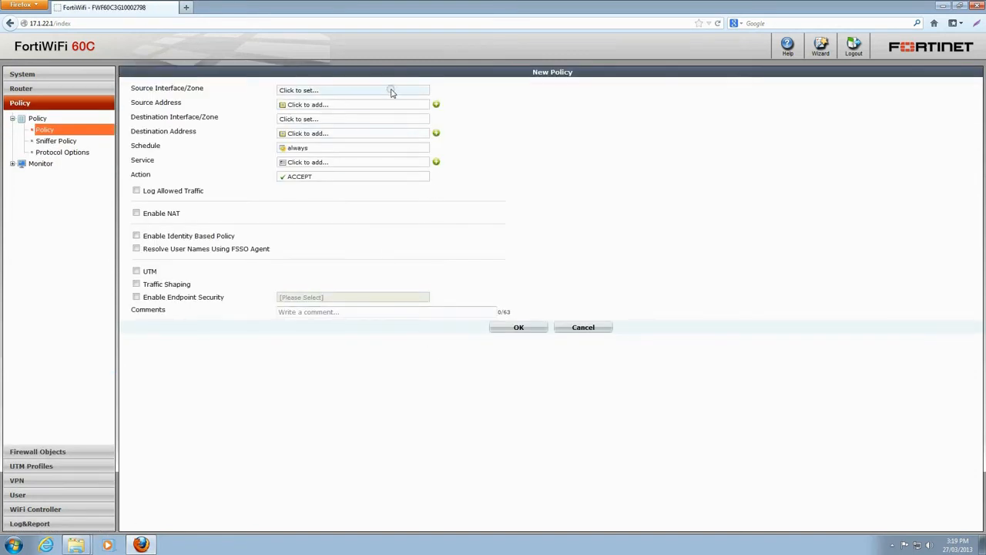
left_click(353, 89)
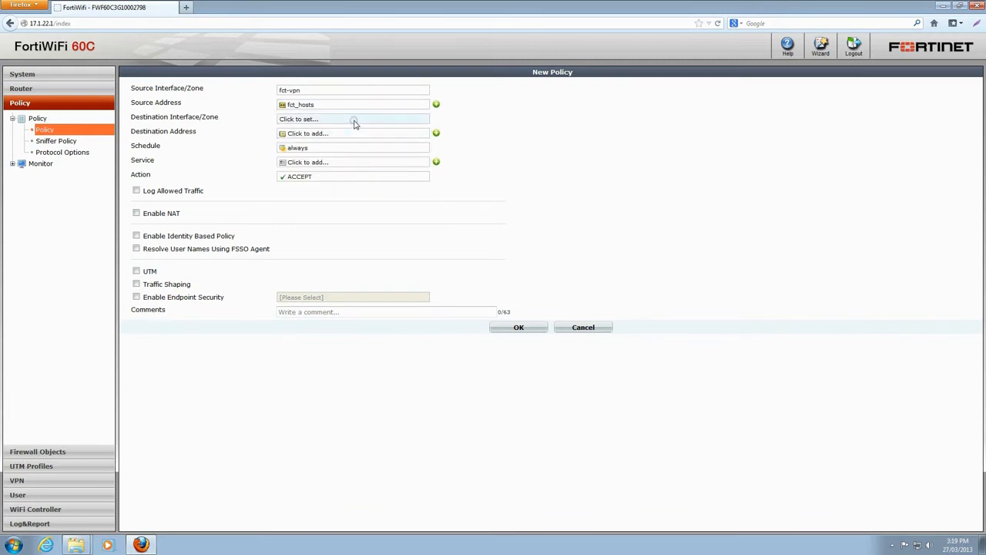
left_click(353, 118)
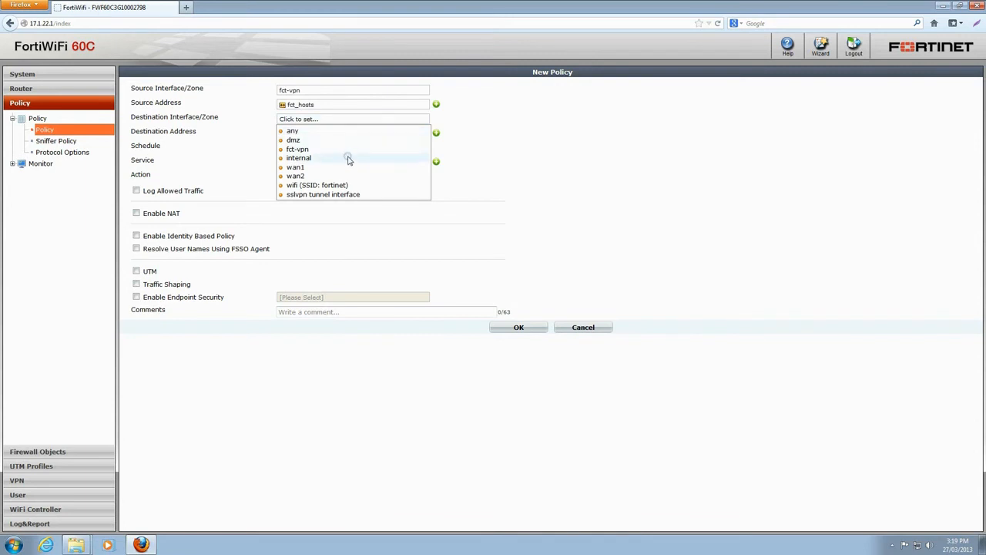
left_click(299, 158)
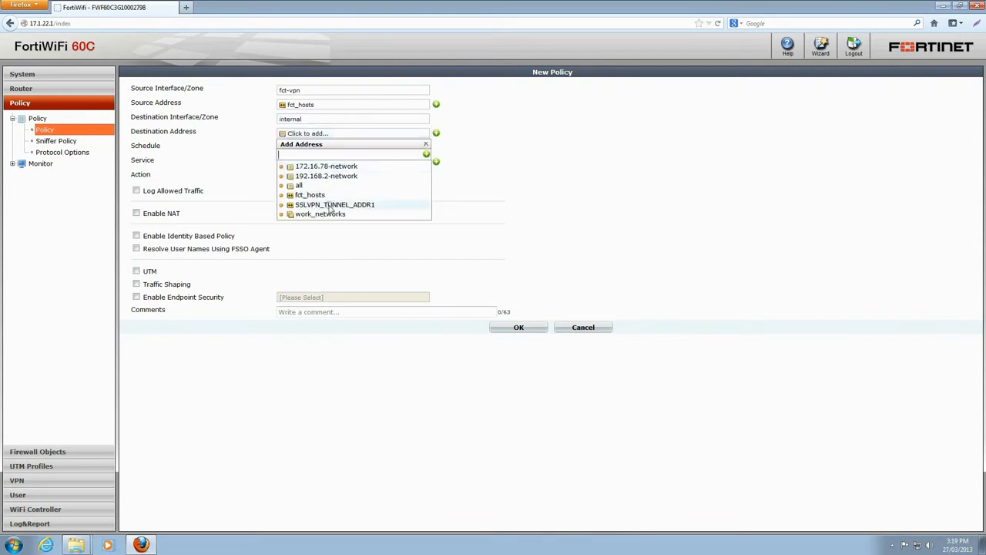
left_click(320, 213)
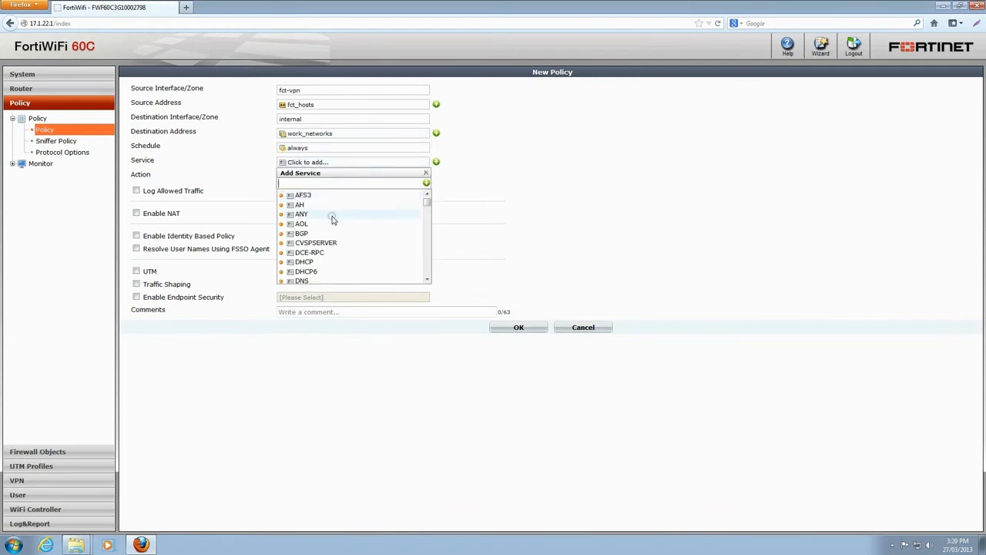
left_click(302, 214)
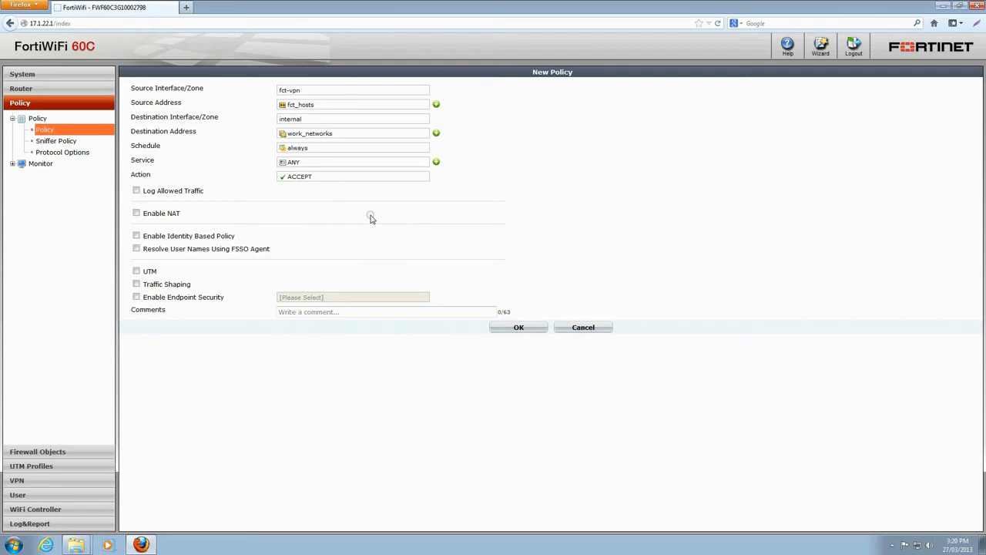
mouse_move(225, 197)
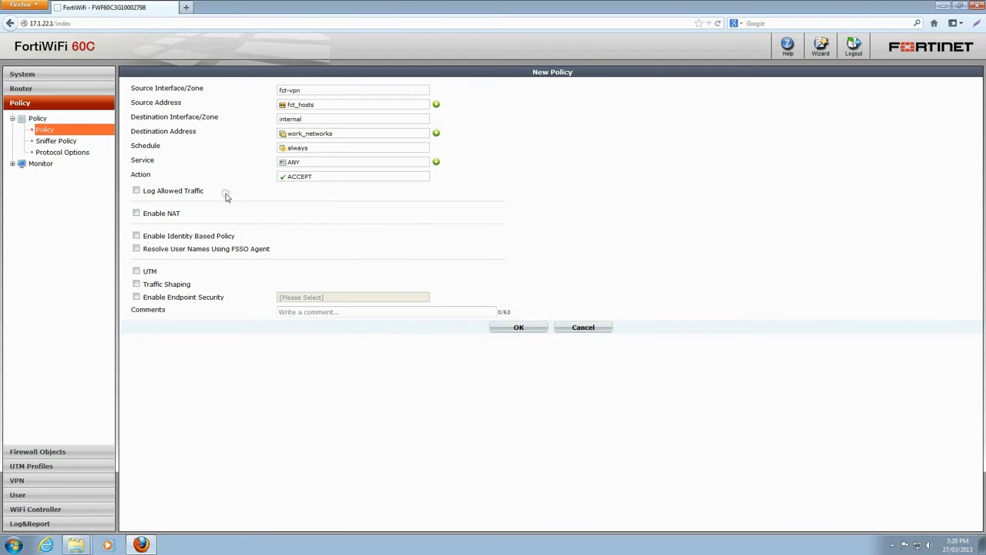
- Enable logging of allowed traffic, NAT, UTM and antivirus scanning on the policy
left_click(136, 191)
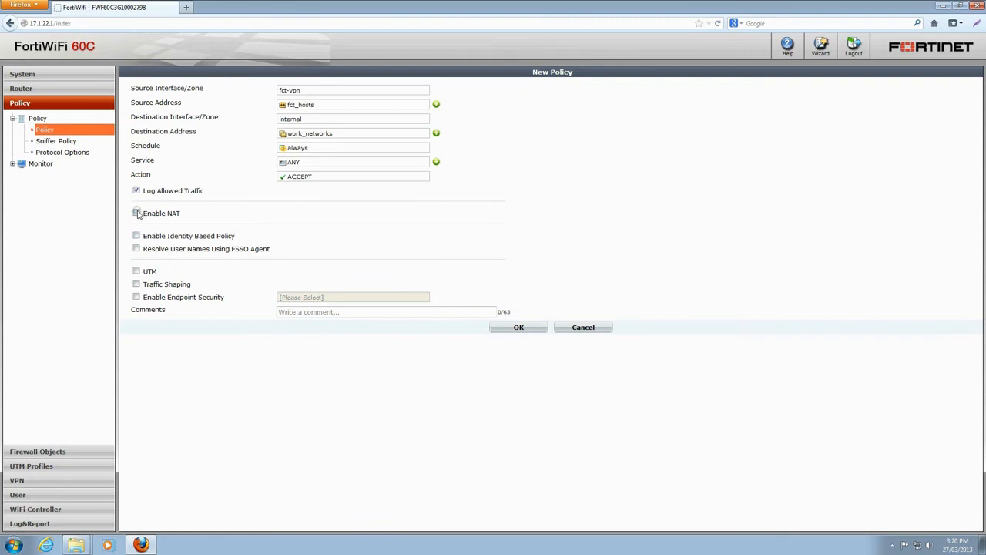
left_click(135, 212)
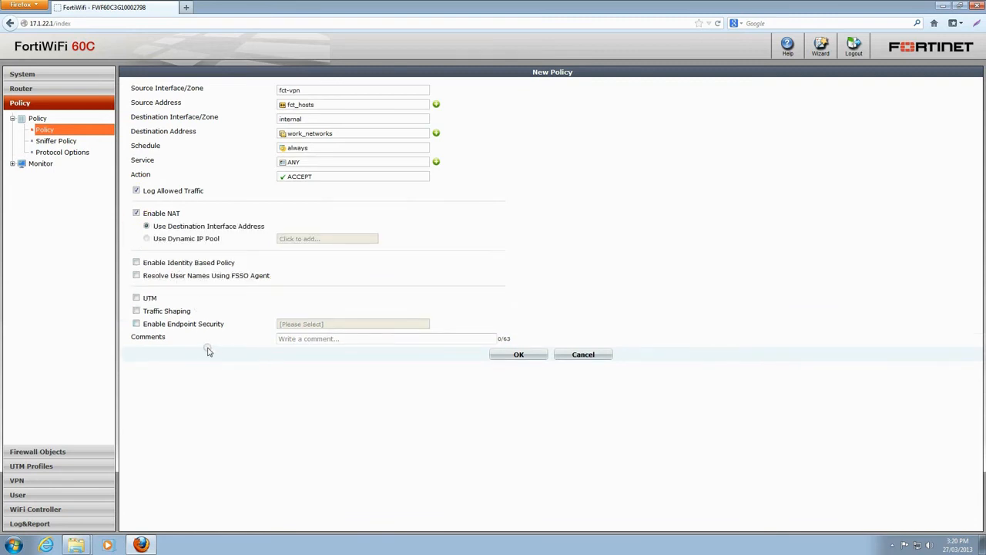
left_click(136, 297)
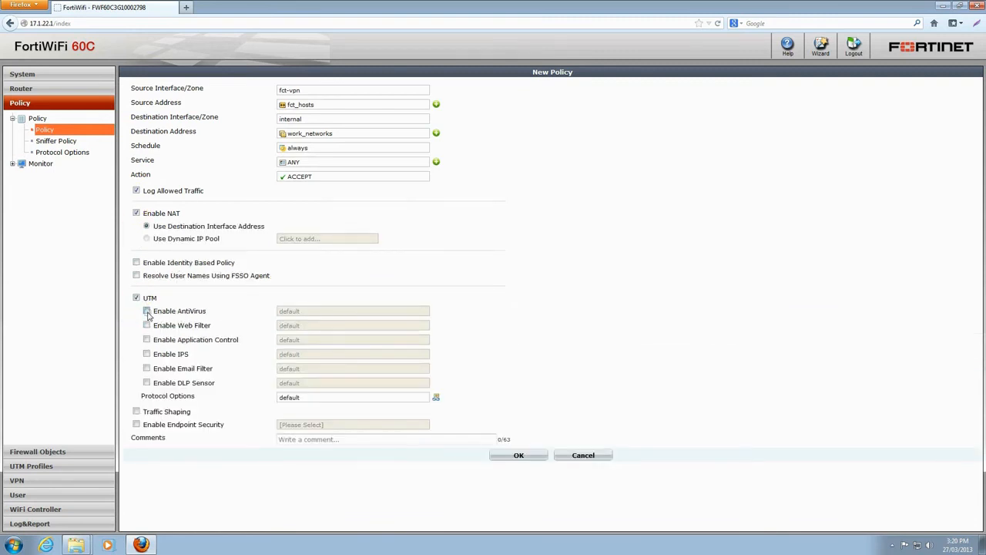
left_click(146, 311)
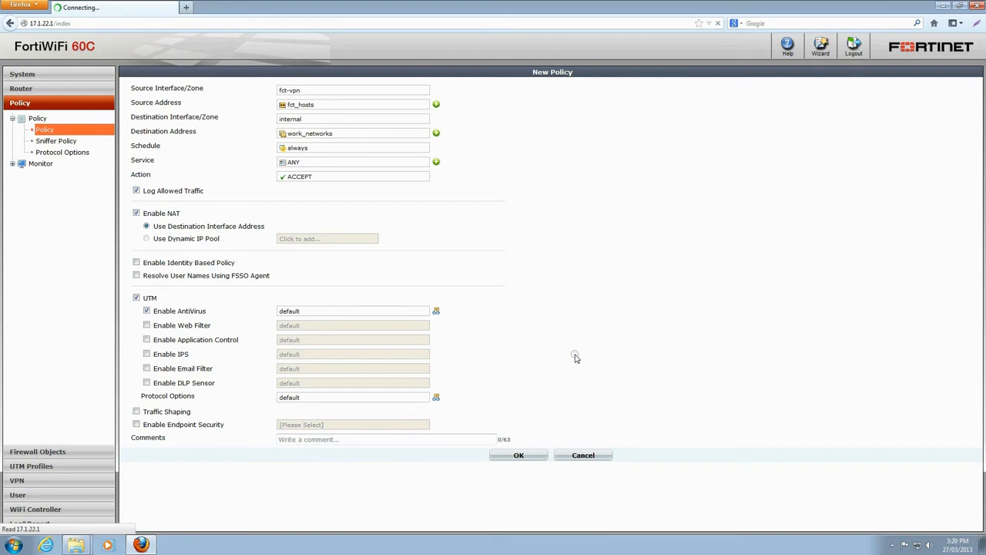
- Save the policy so it appears under fct-vpn -> internal, then minimize the browser
left_click(517, 454)
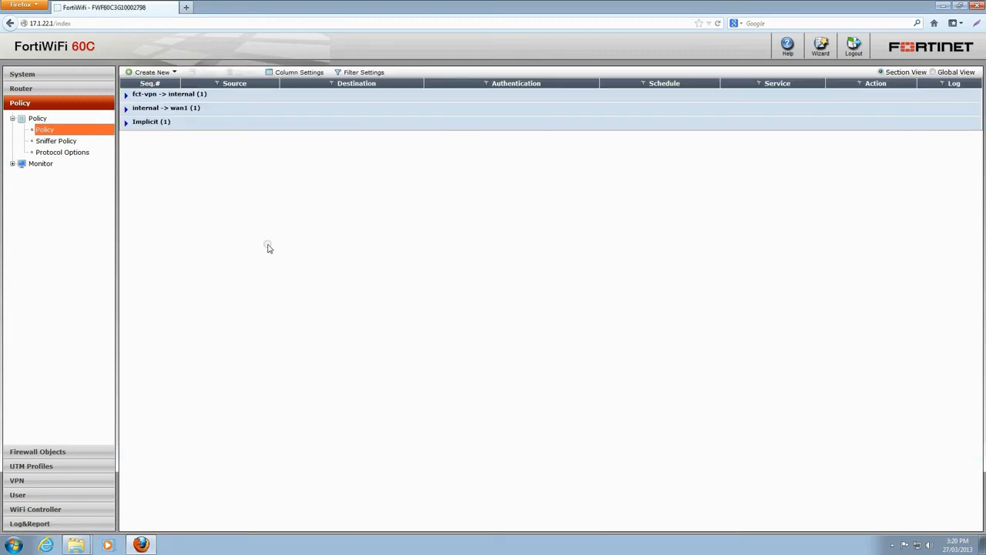
left_click(126, 94)
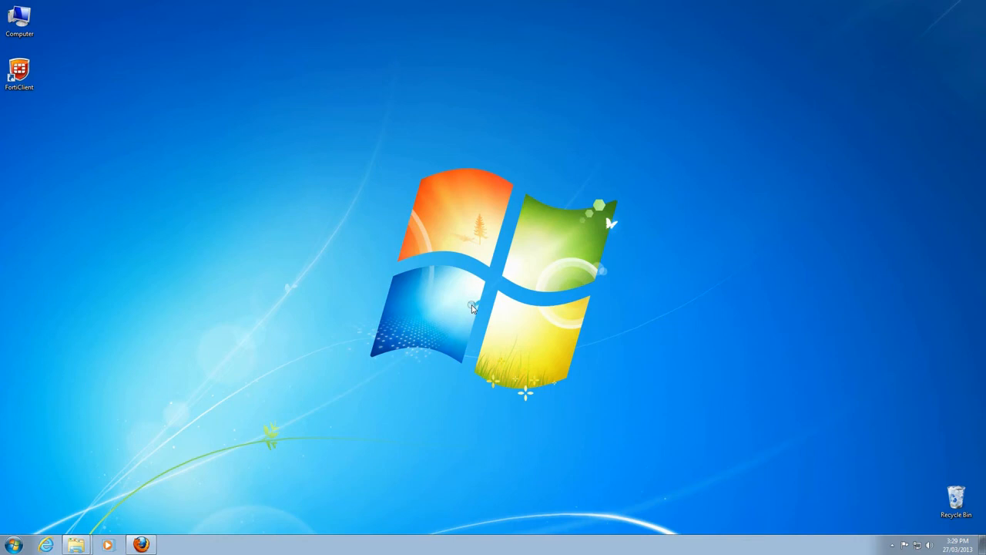
mouse_move(176, 432)
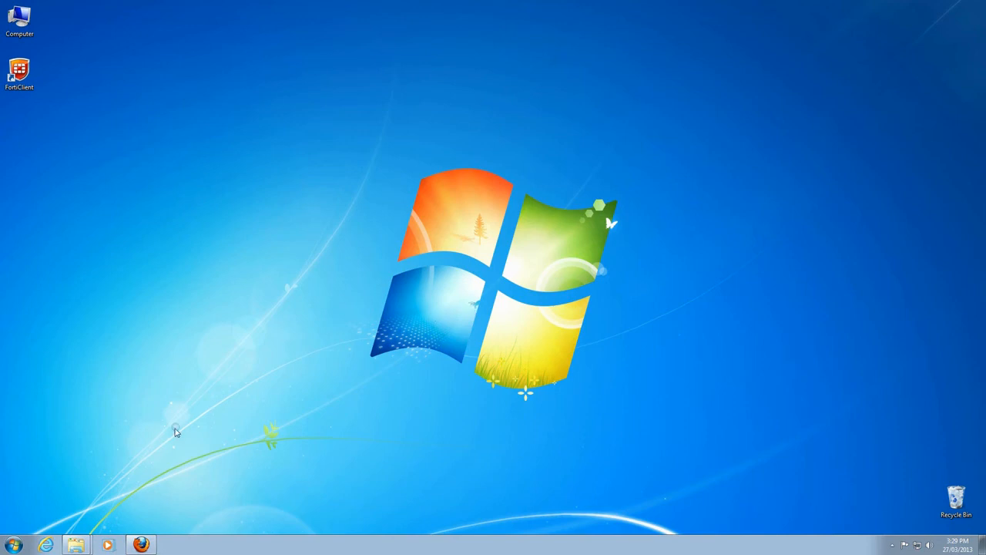
- Run ipconfig and route print in cmd, showing IPv4 17.1.22.14 with gateway 17.1.22.1
left_click(172, 545)
type("ipco")
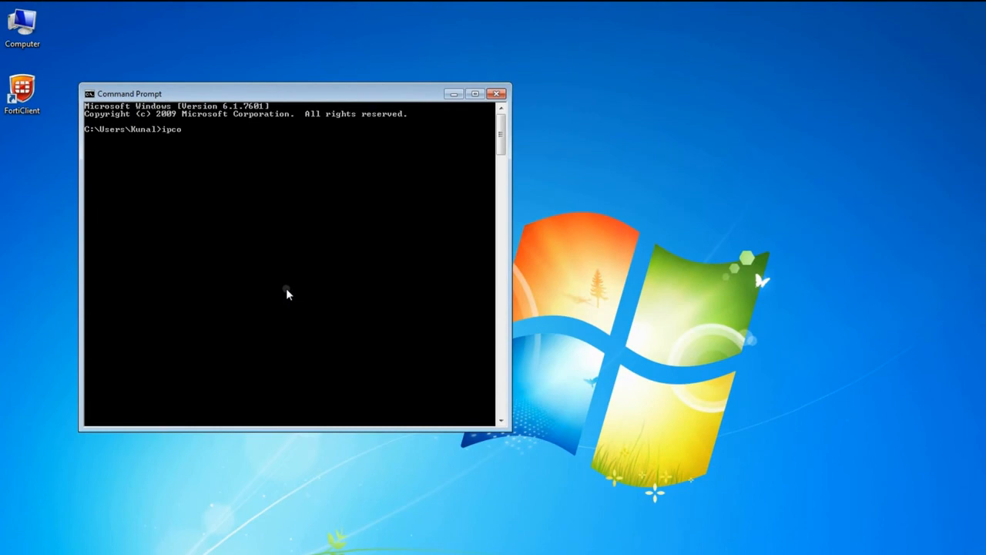
key("Enter")
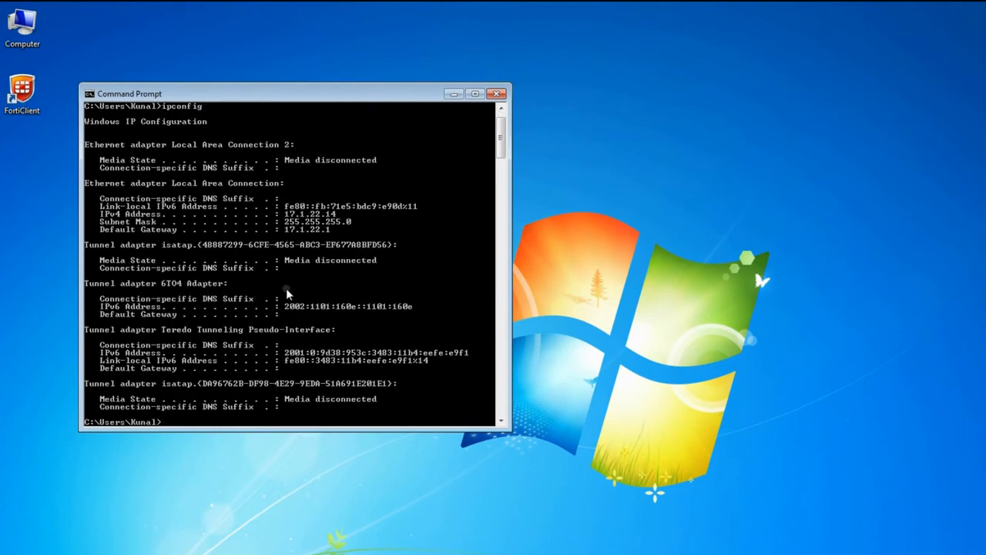
mouse_move(400, 424)
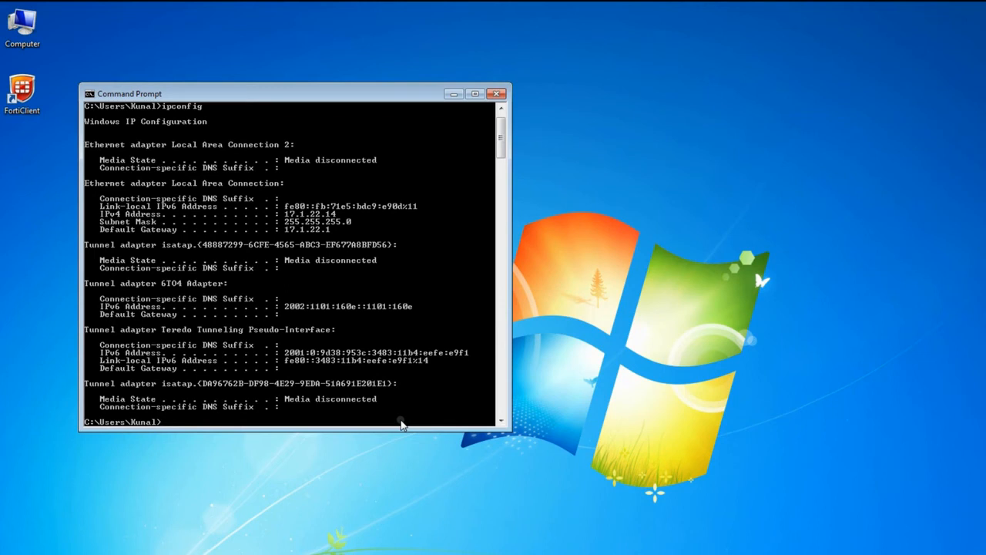
type("route")
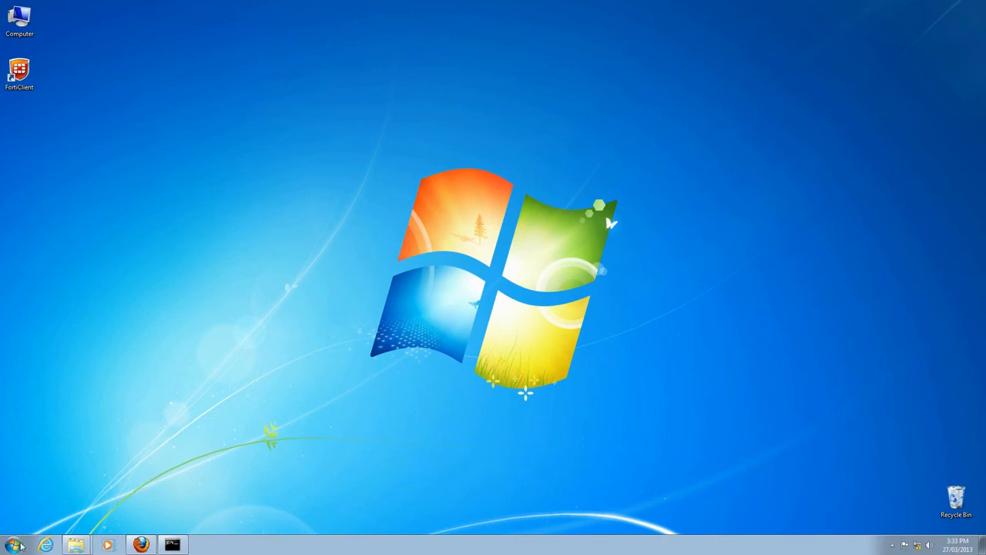
mouse_move(414, 322)
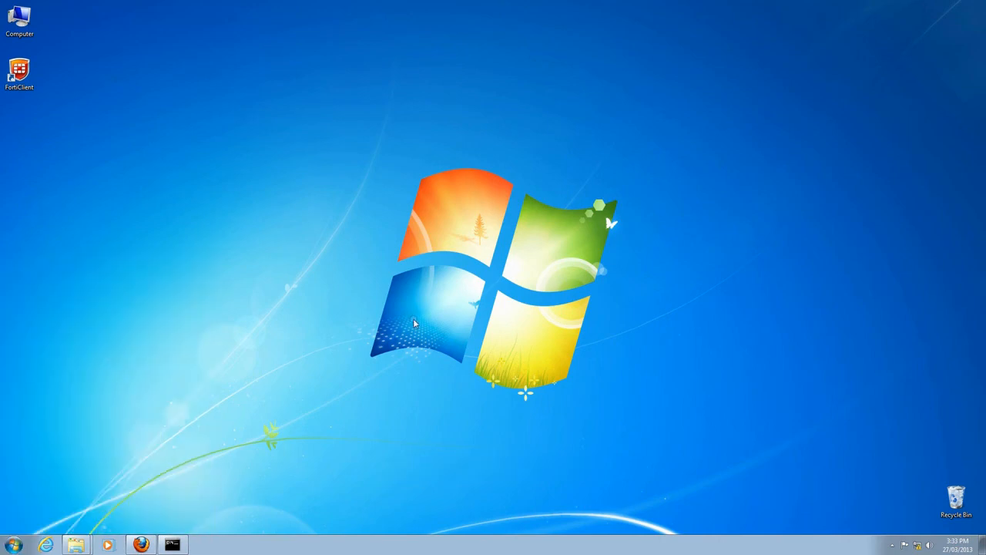
- Launch FortiClient and start a new IPsec VPN connection named work under Remote Access
double_click(18, 73)
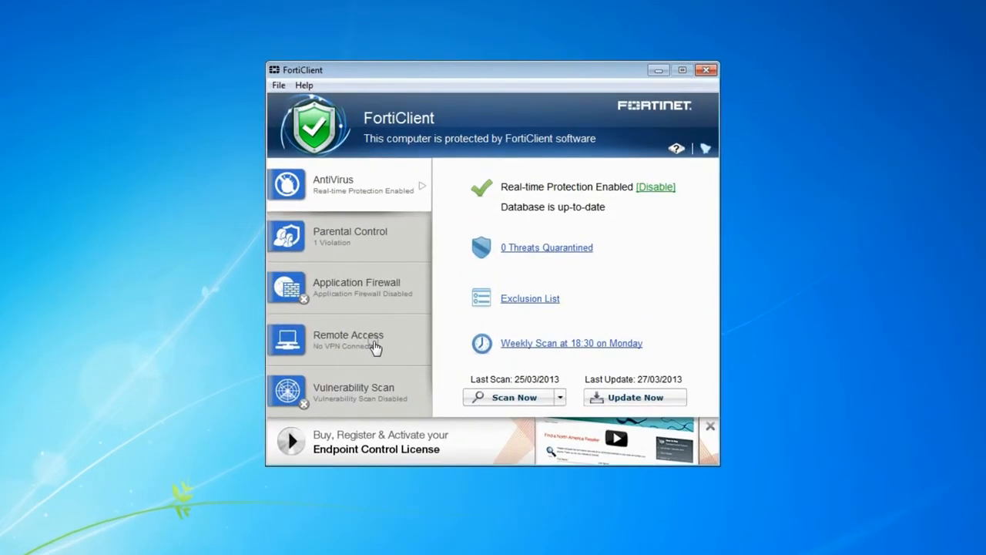
left_click(349, 341)
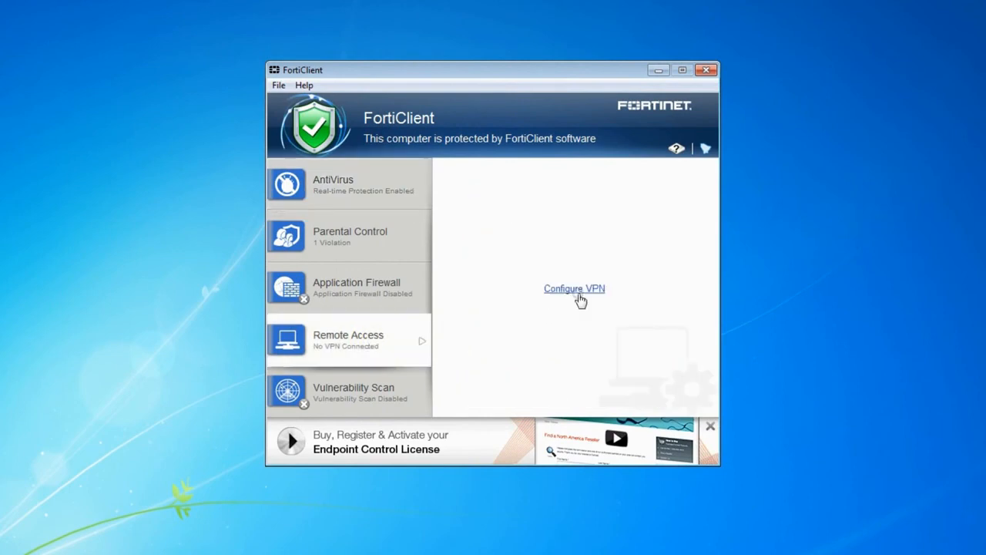
left_click(573, 288)
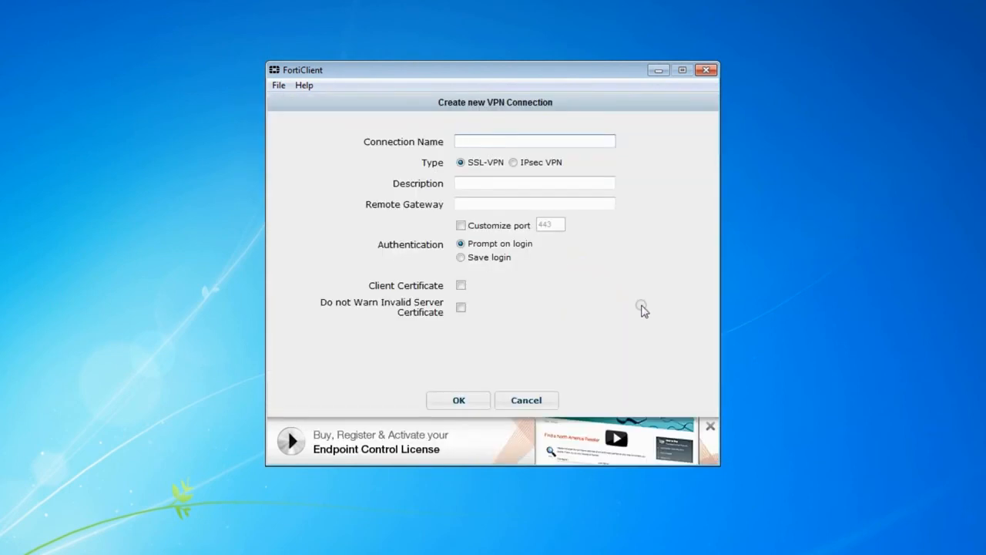
type("work")
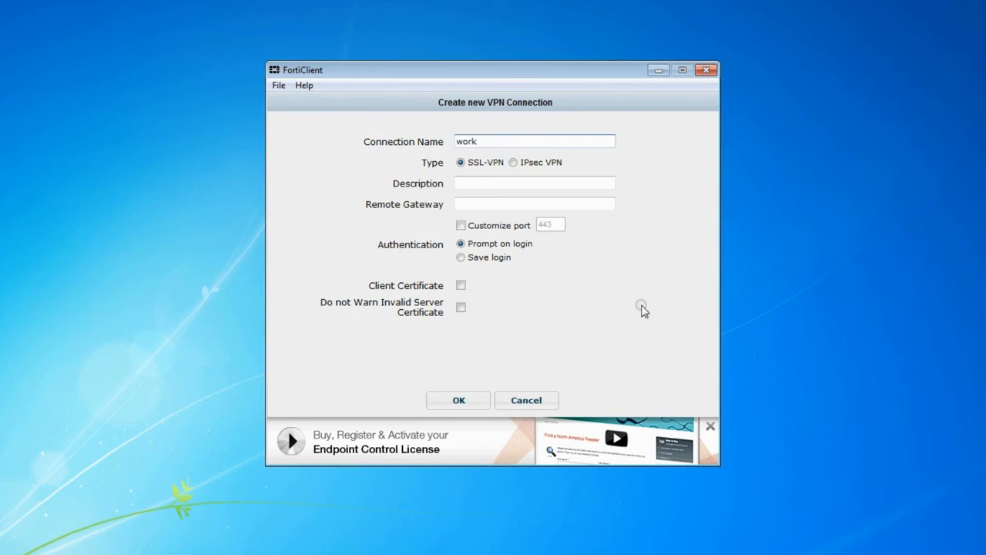
left_click(513, 161)
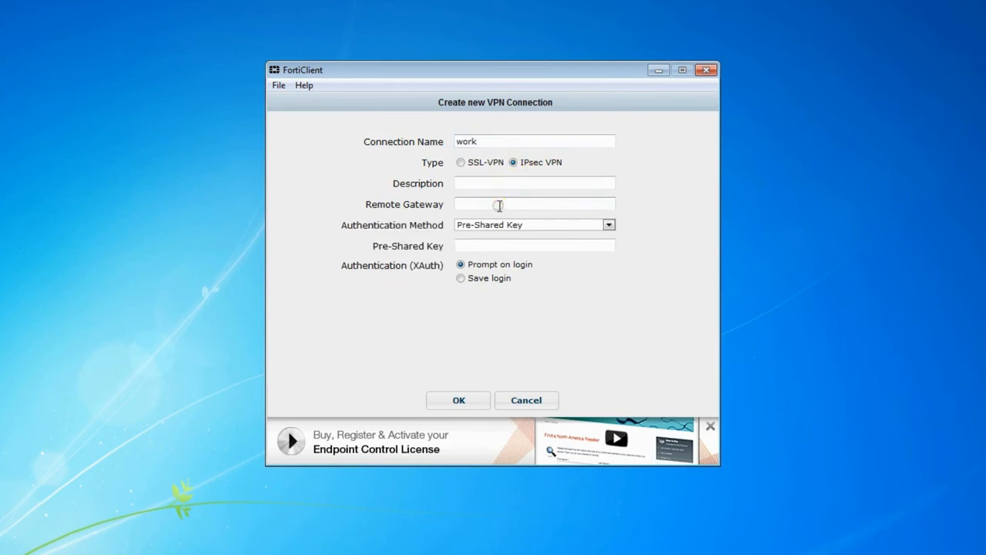
- Set the remote gateway address and pre-shared key, and save the work connection
type("17.1.1")
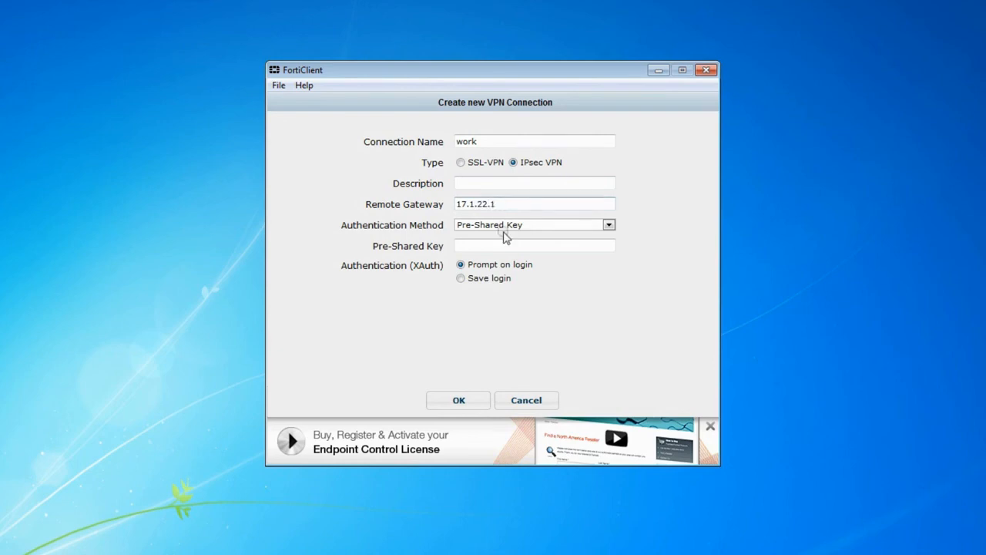
type("•••••")
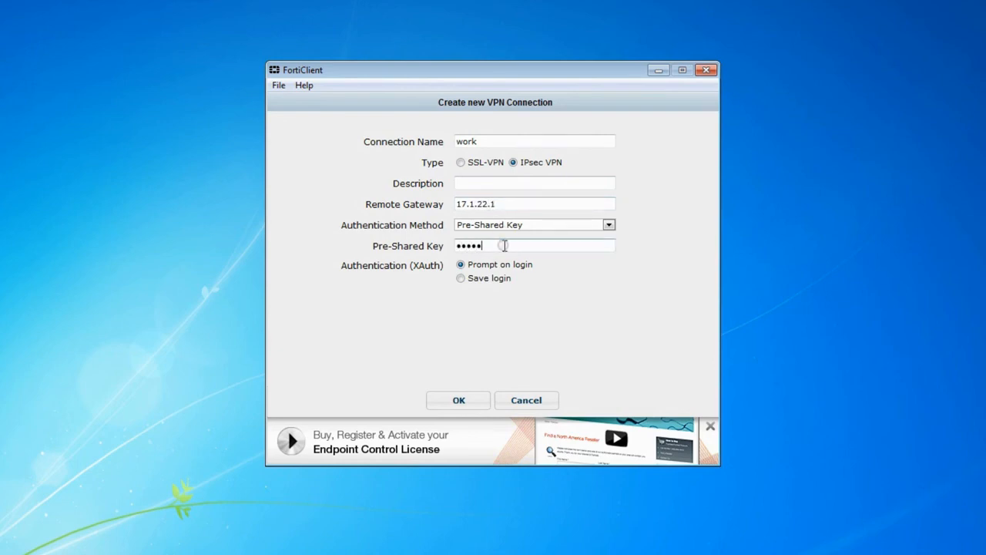
left_click(459, 401)
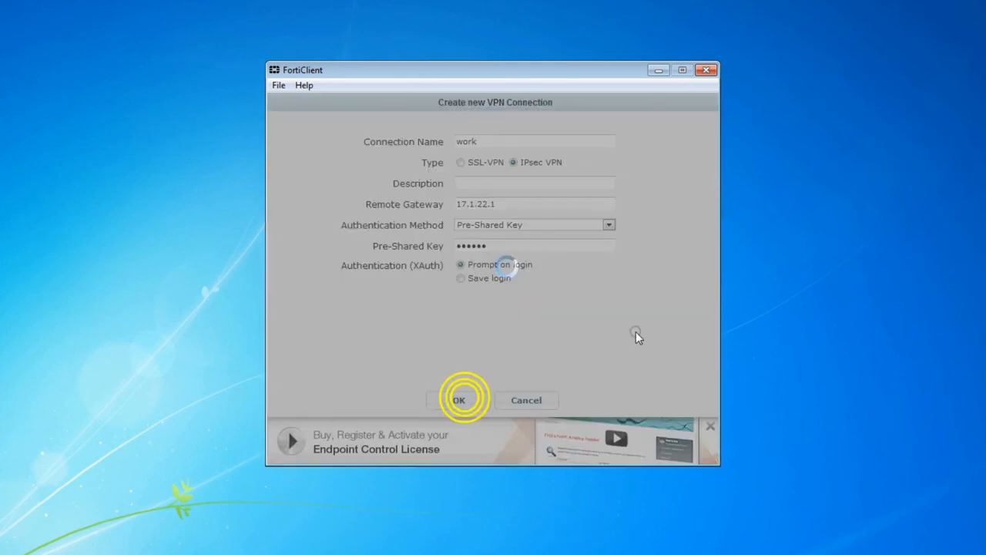
left_click(459, 401)
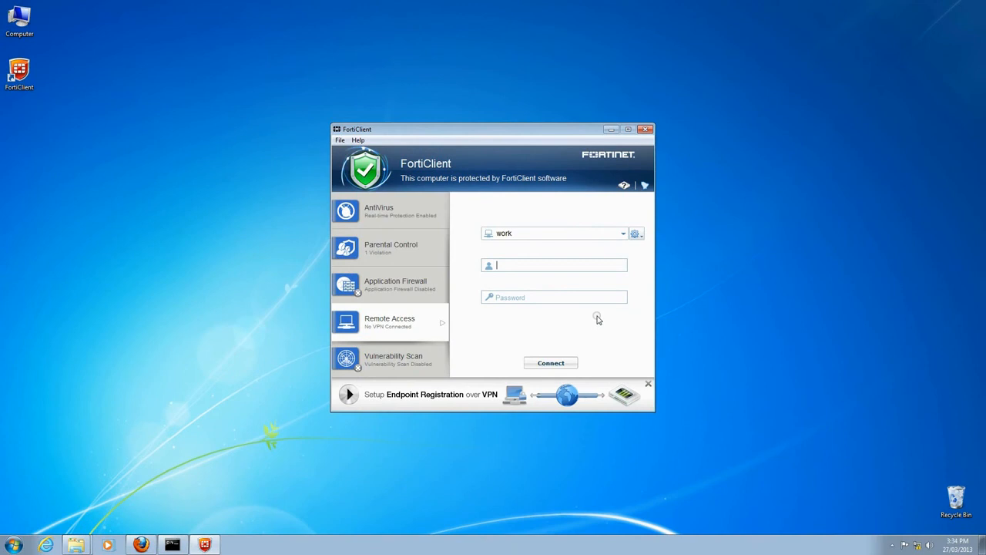
mouse_move(595, 317)
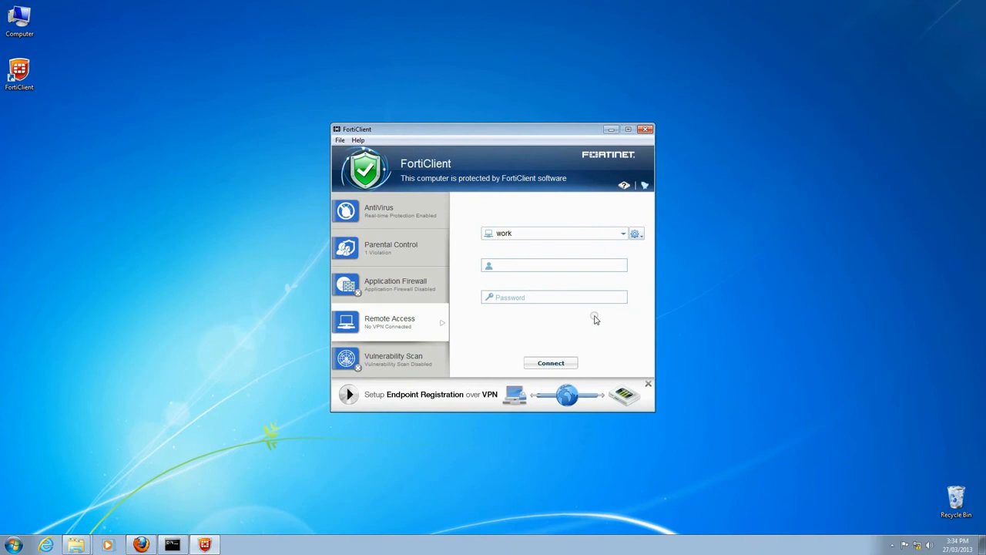
- Connect the work VPN as user jack until status shows Up, then hide FortiClient
type("jack")
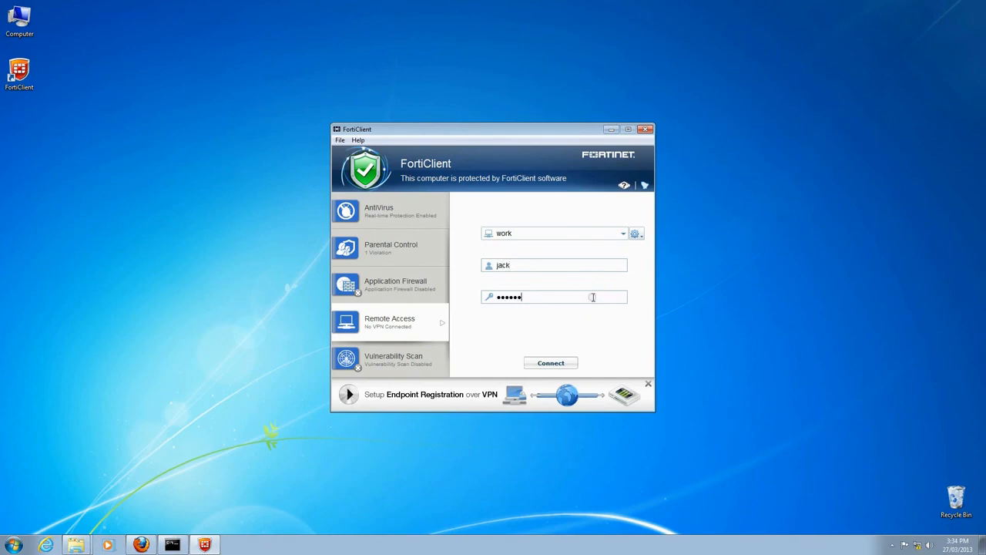
left_click(551, 362)
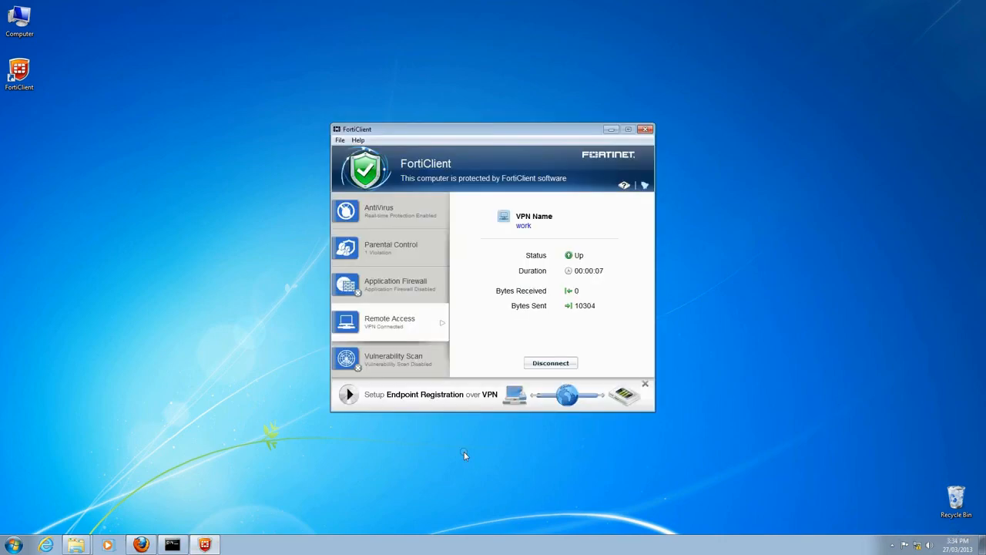
left_click(645, 129)
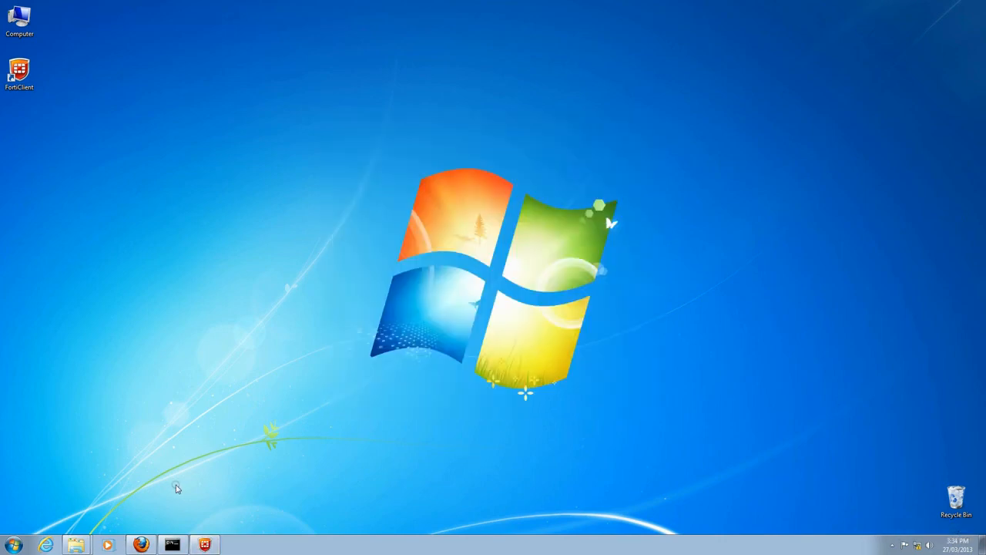
- Run ipconfig and route print again in cmd, then ping 192.168.2.14 across the tunnel
left_click(173, 546)
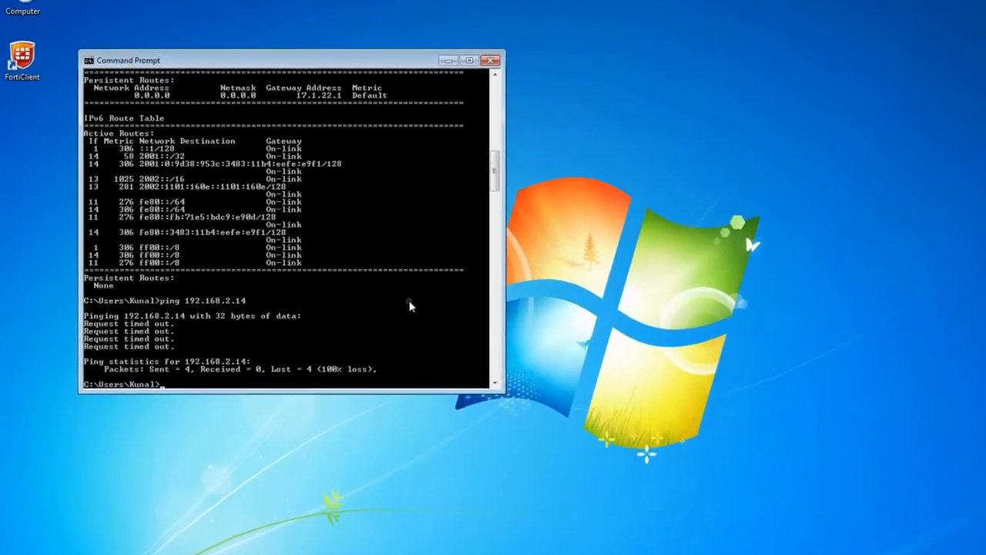
type("ipconfig")
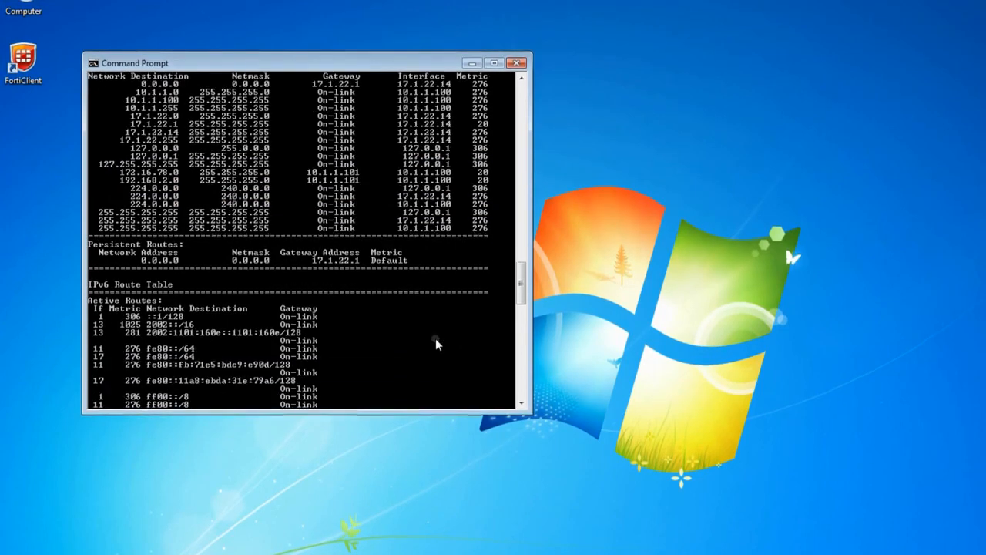
type("ping")
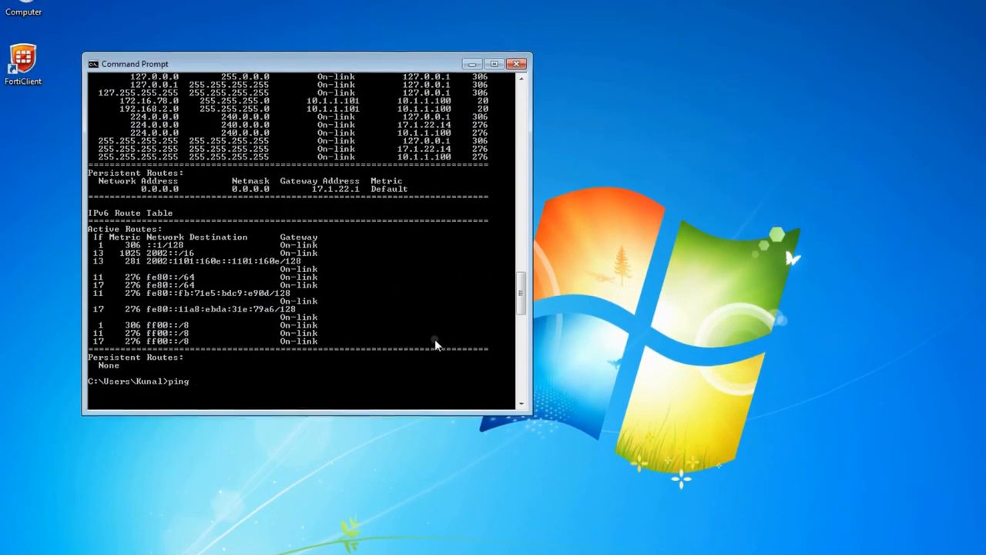
type("192.168.2.14")
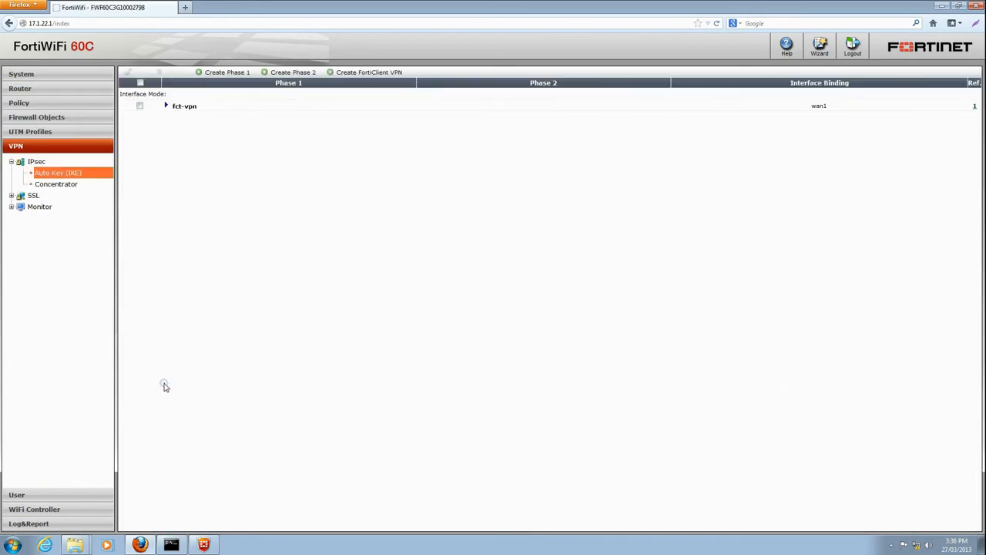
- Show the IPsec Monitor listing dialup tunnel fct-vpn_0 for jack from 17.1.22.14
left_click(40, 207)
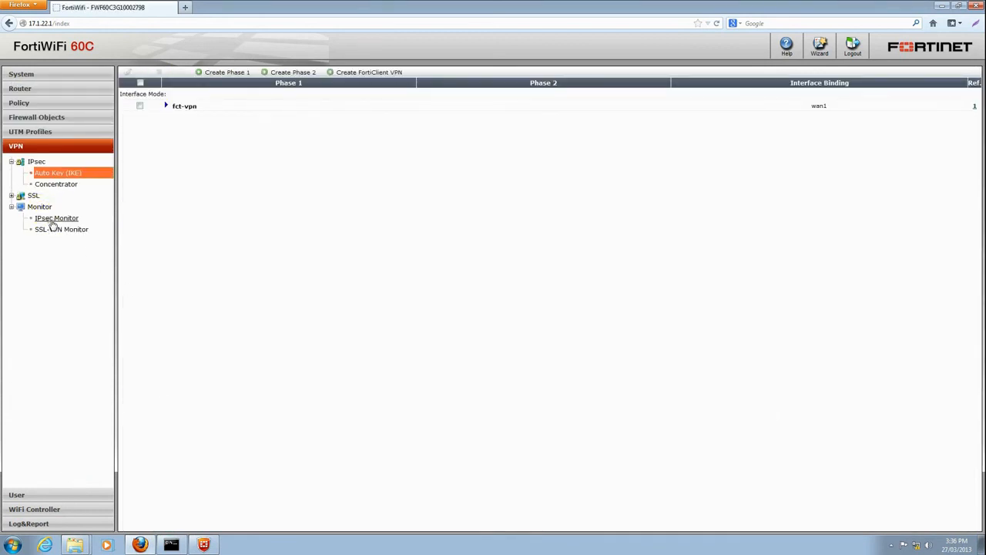
left_click(55, 217)
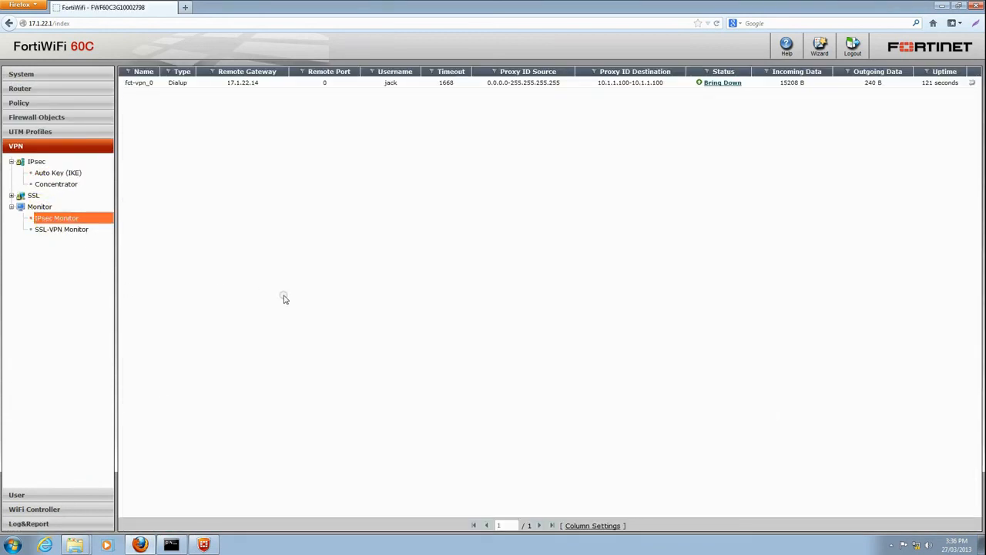